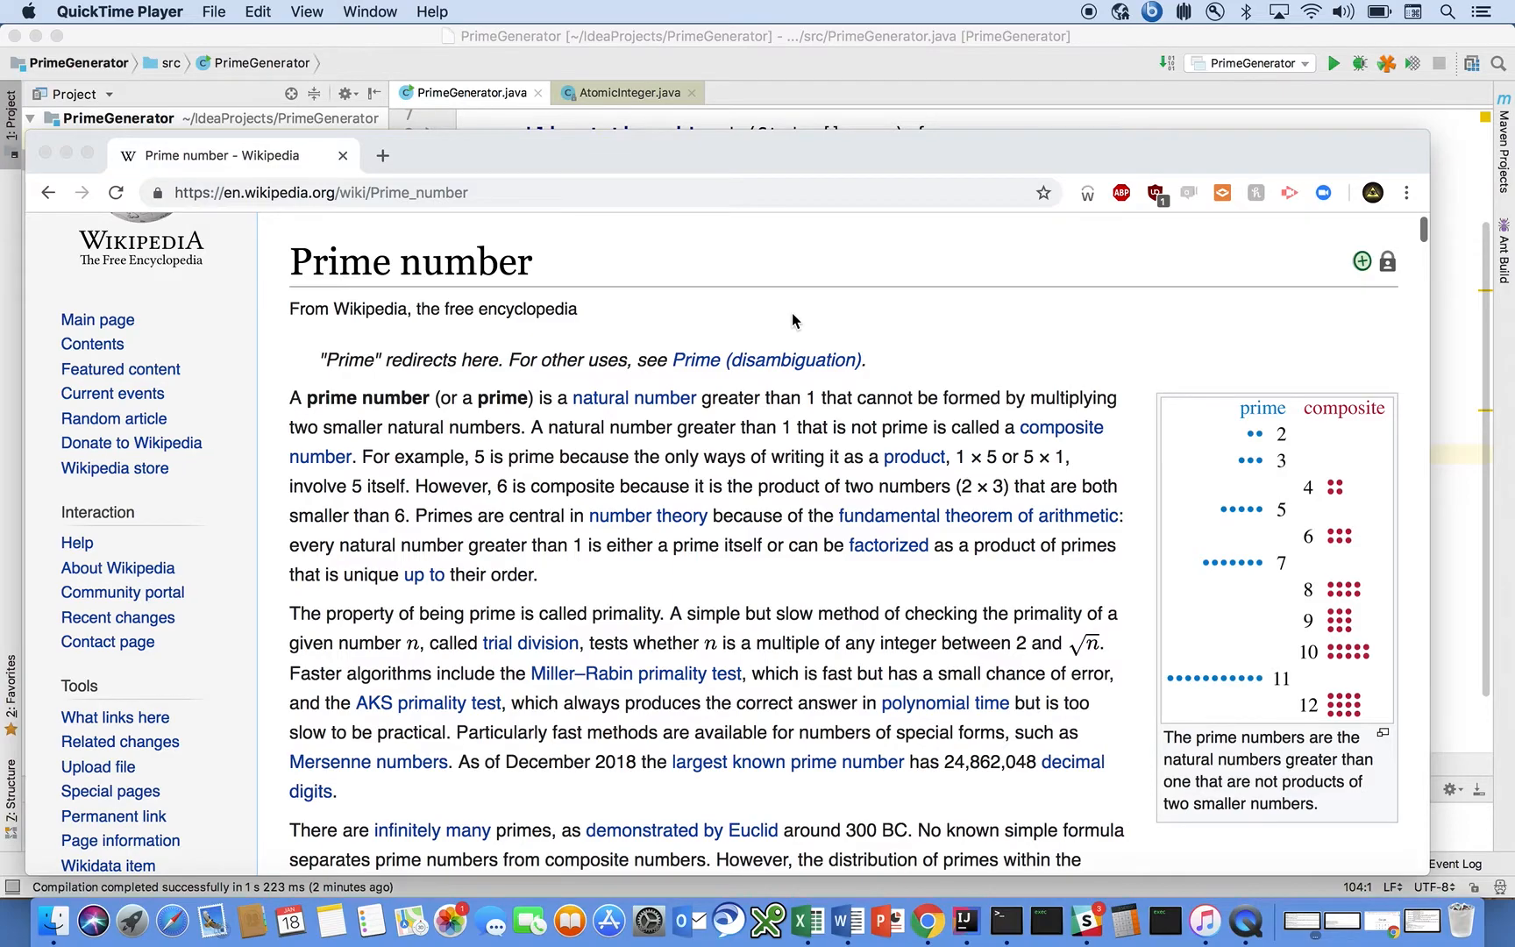
mouse_move(422, 400)
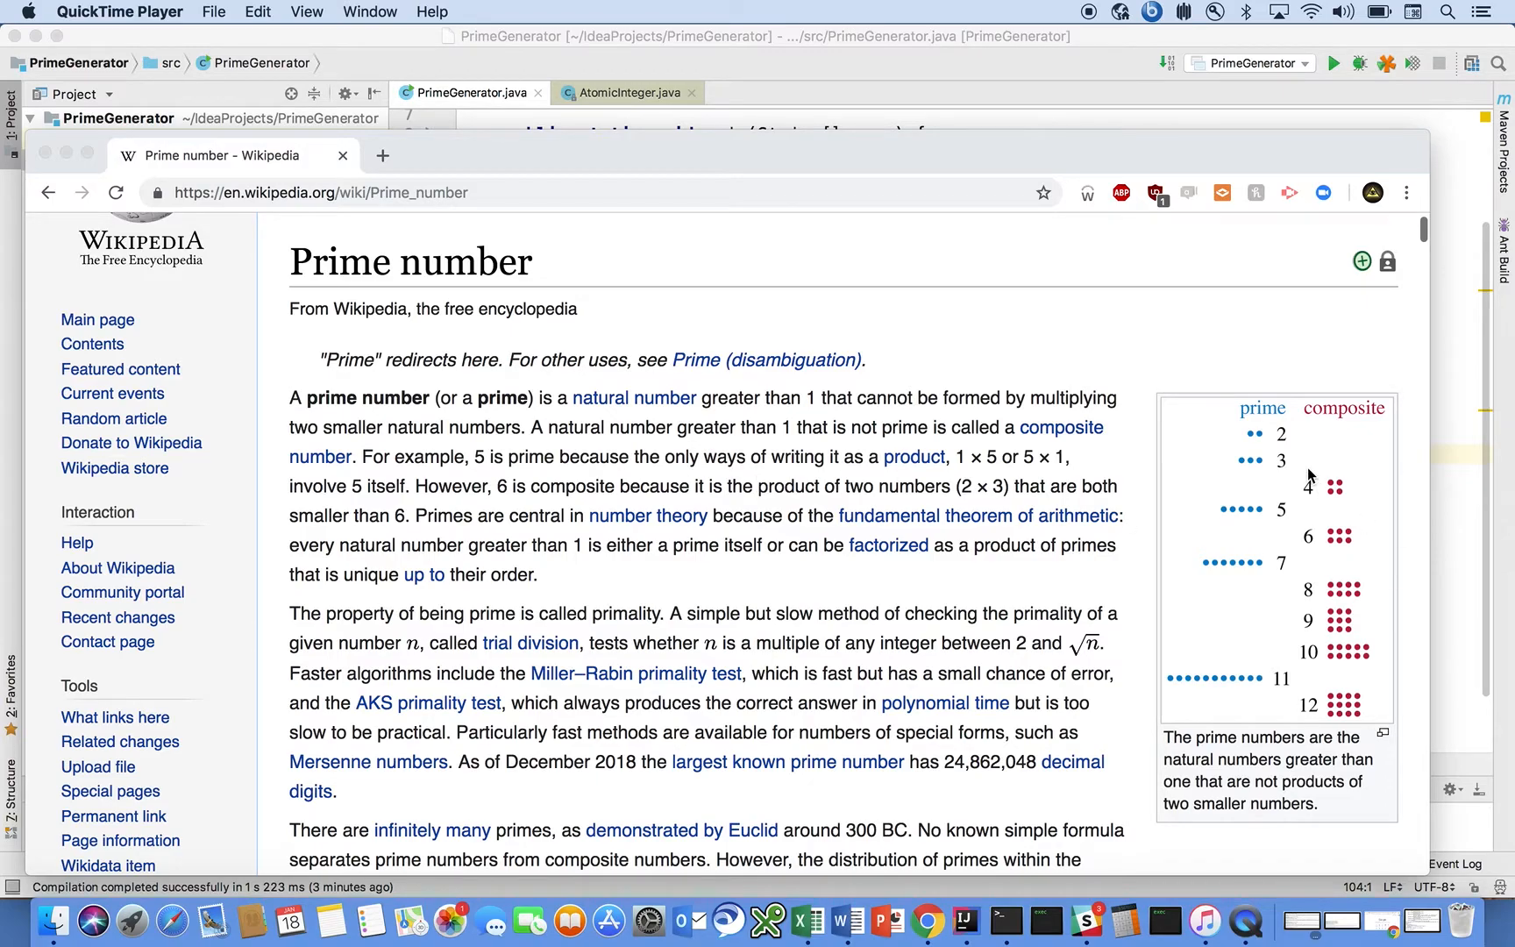
mouse_move(1330, 549)
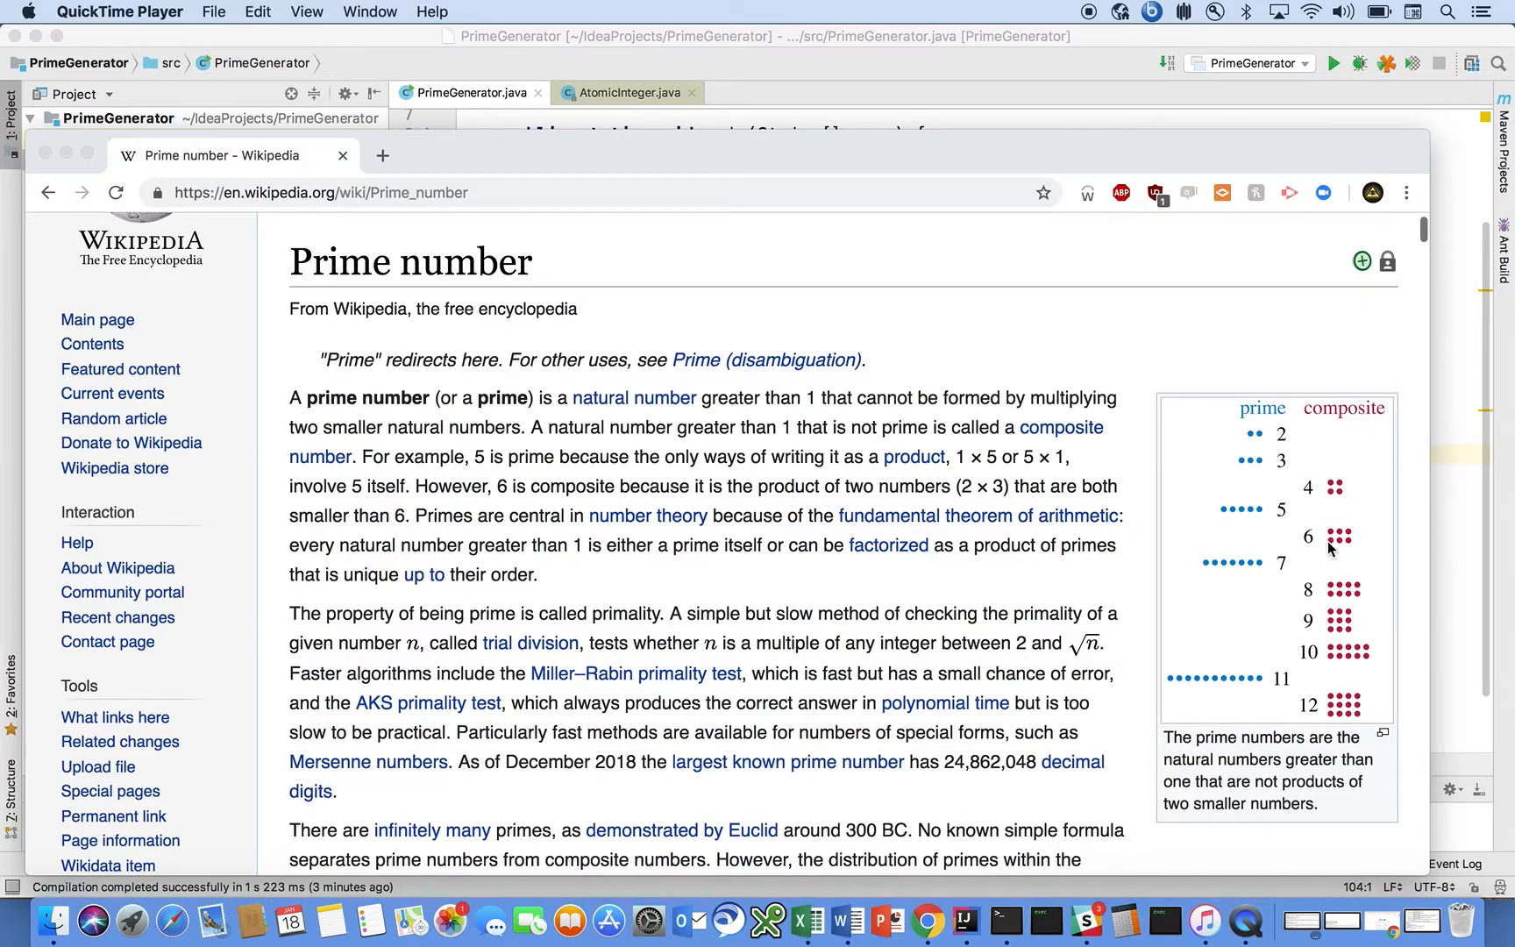
mouse_move(1280, 439)
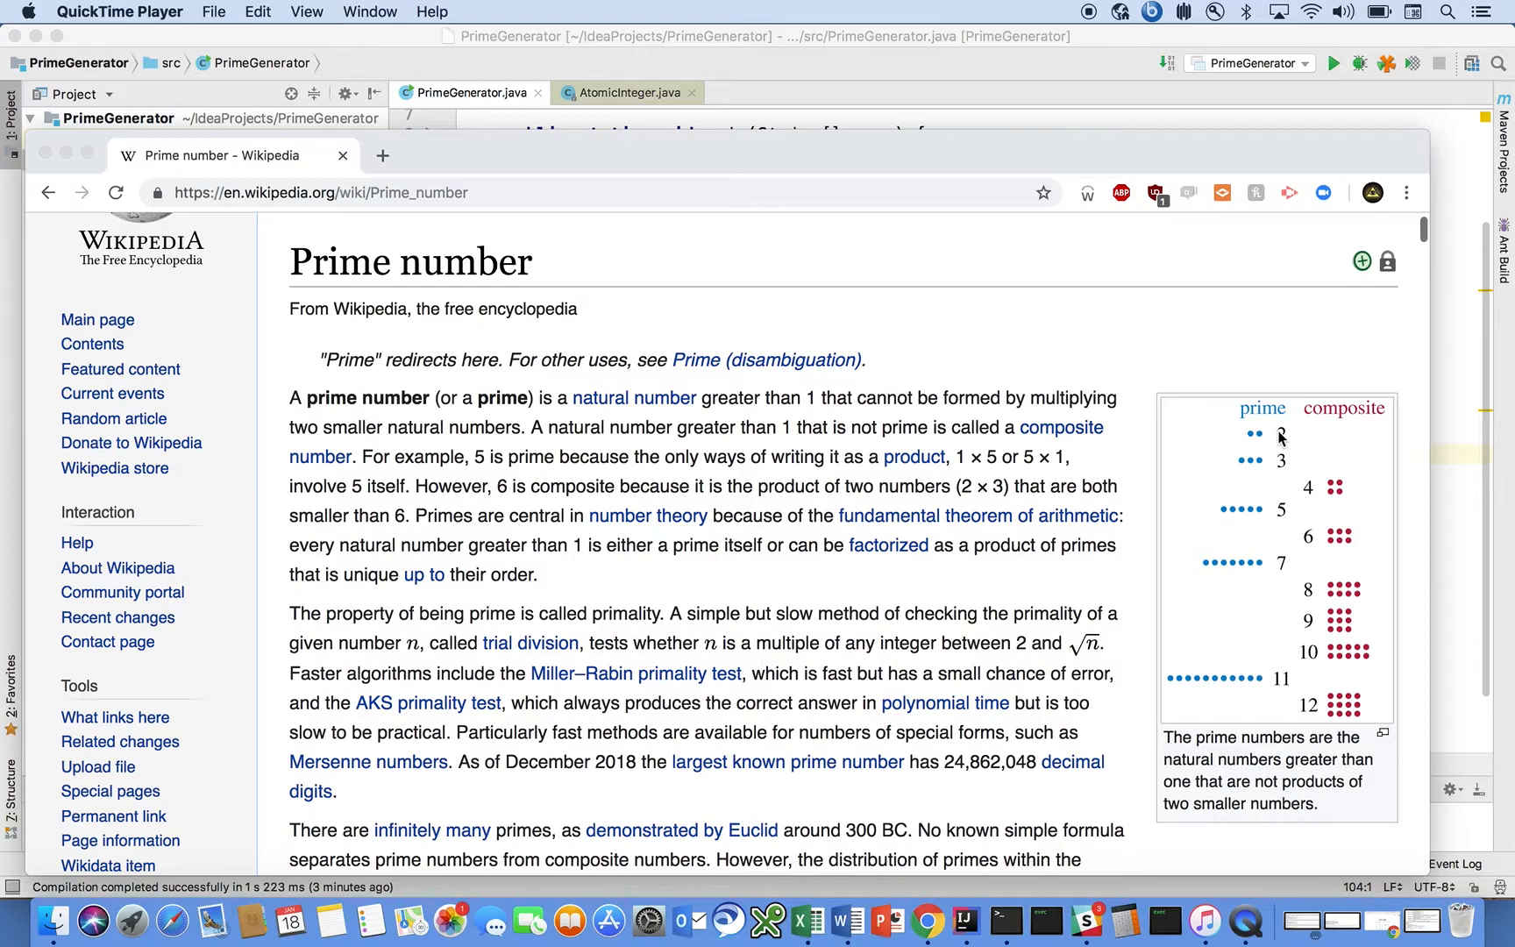
mouse_move(1266, 400)
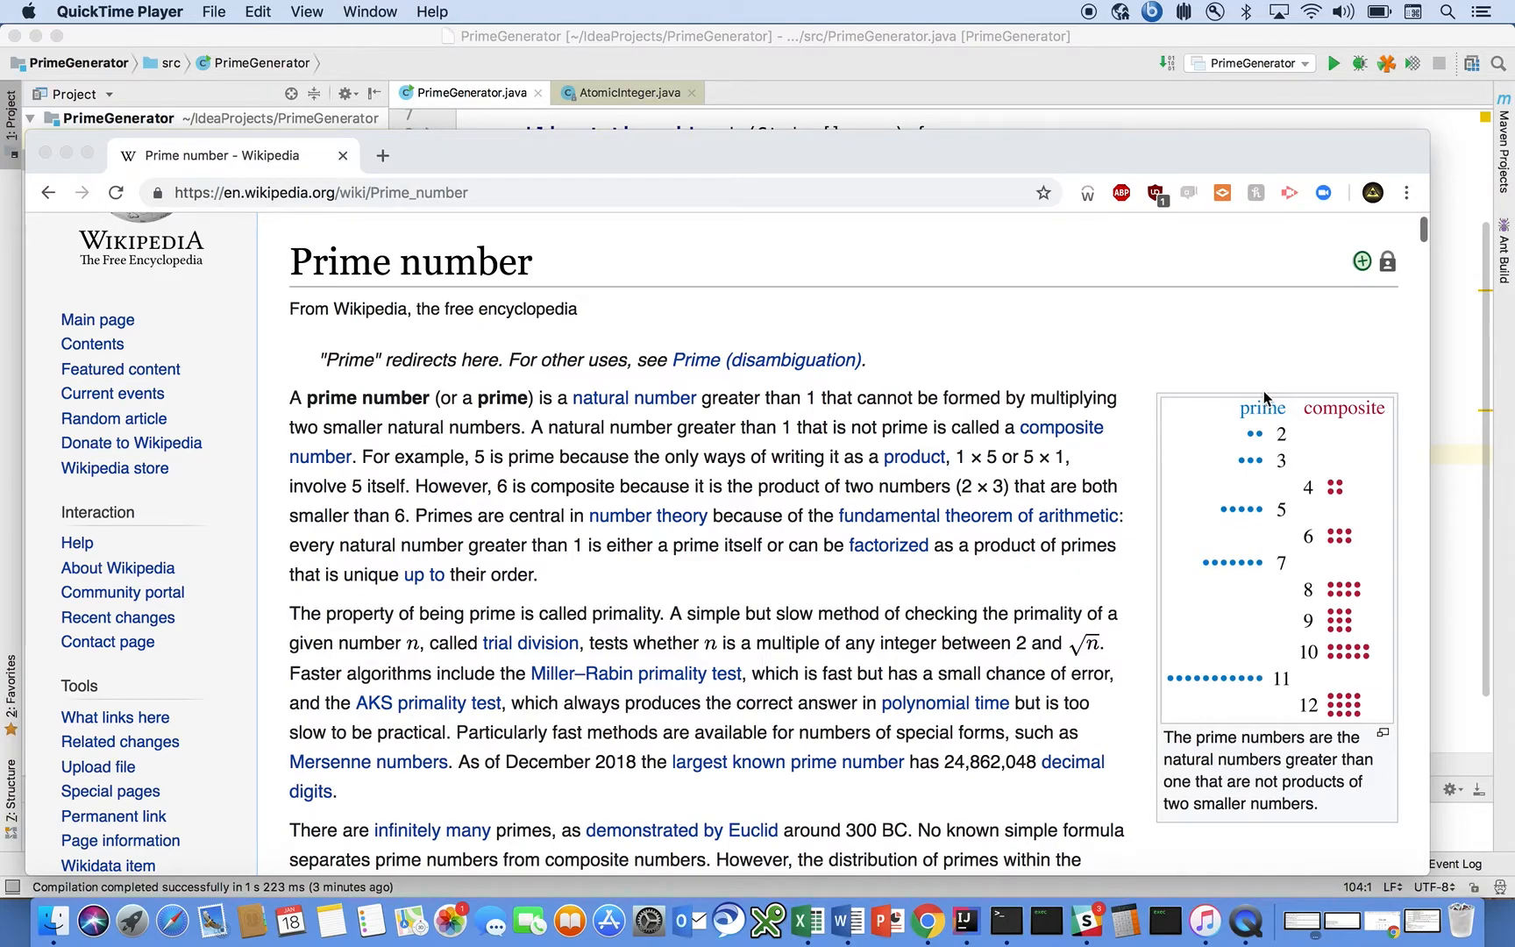
mouse_move(1321, 467)
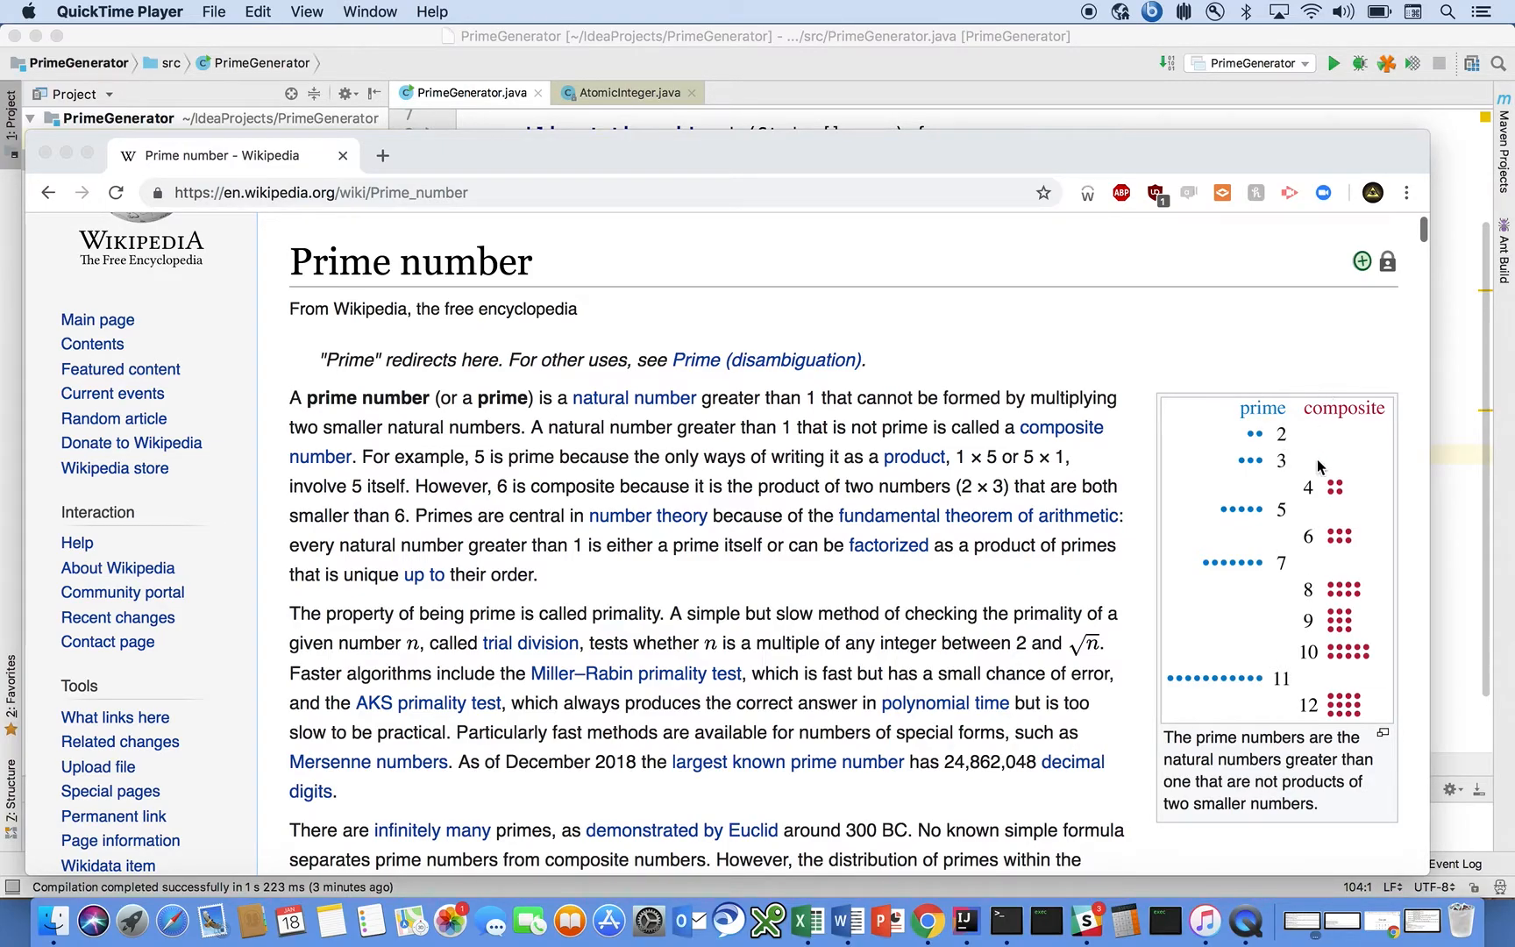
mouse_move(1310, 673)
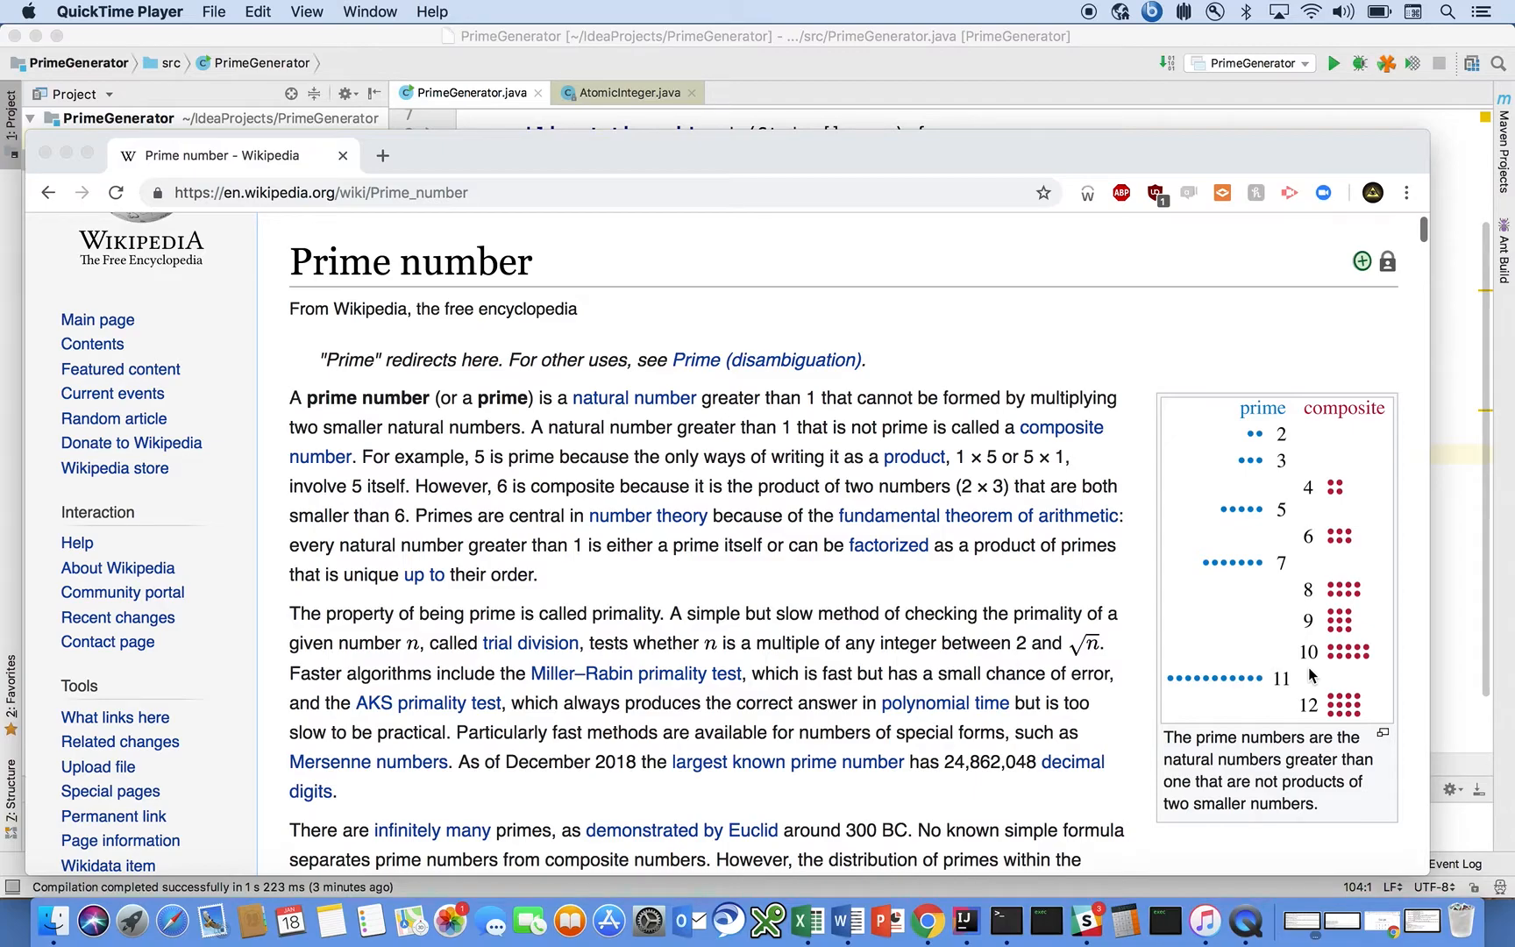
mouse_move(1276, 523)
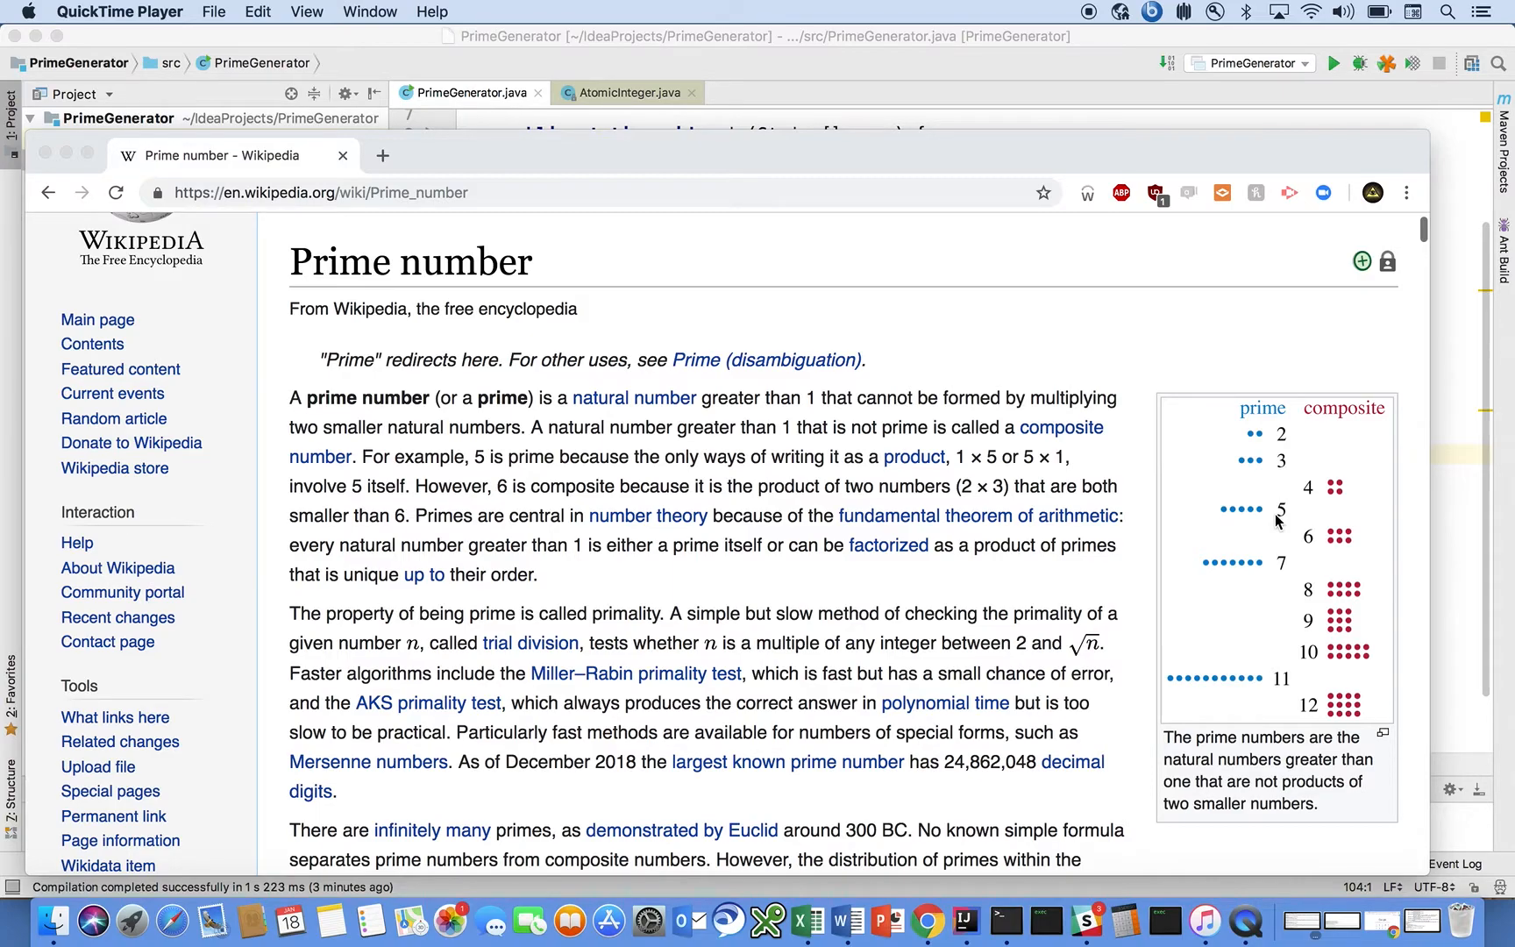
mouse_move(1312, 544)
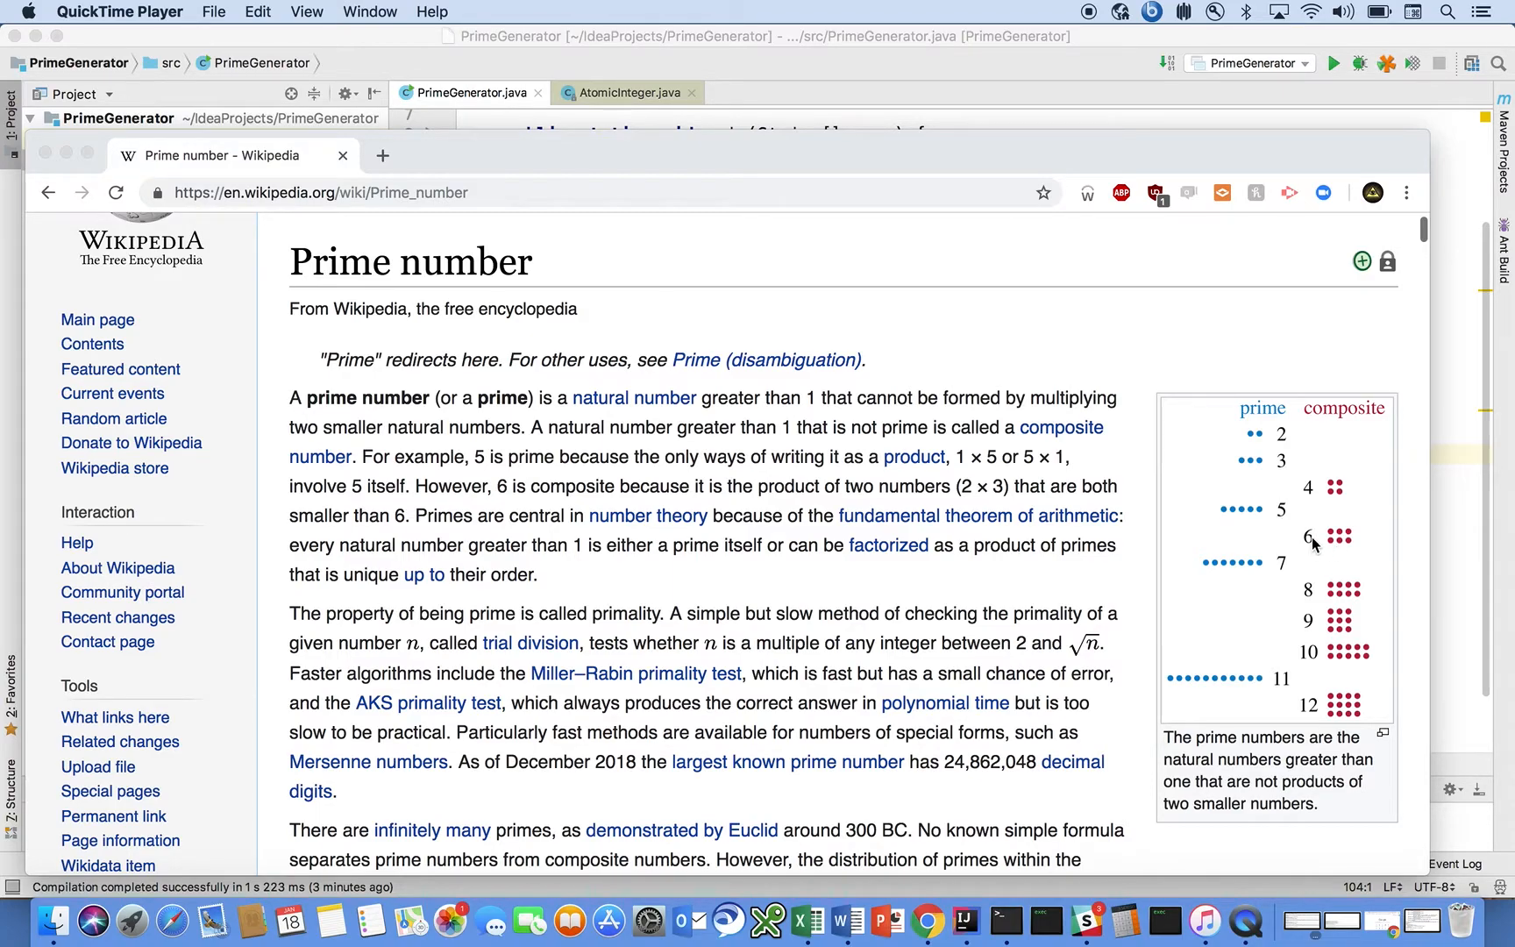
mouse_move(1326, 543)
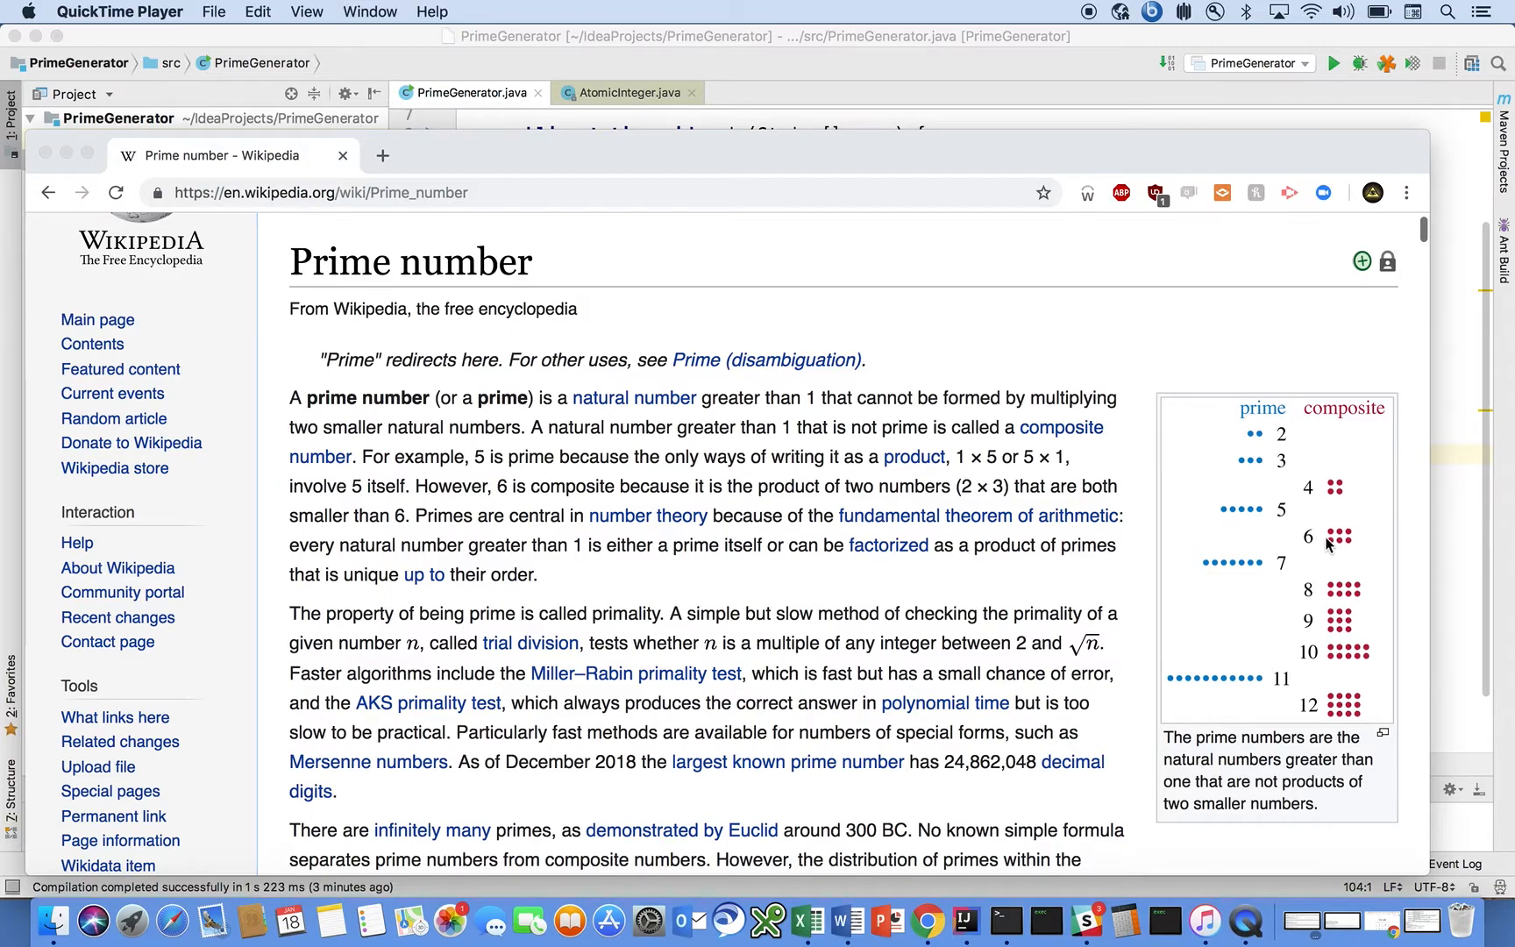
mouse_move(1324, 486)
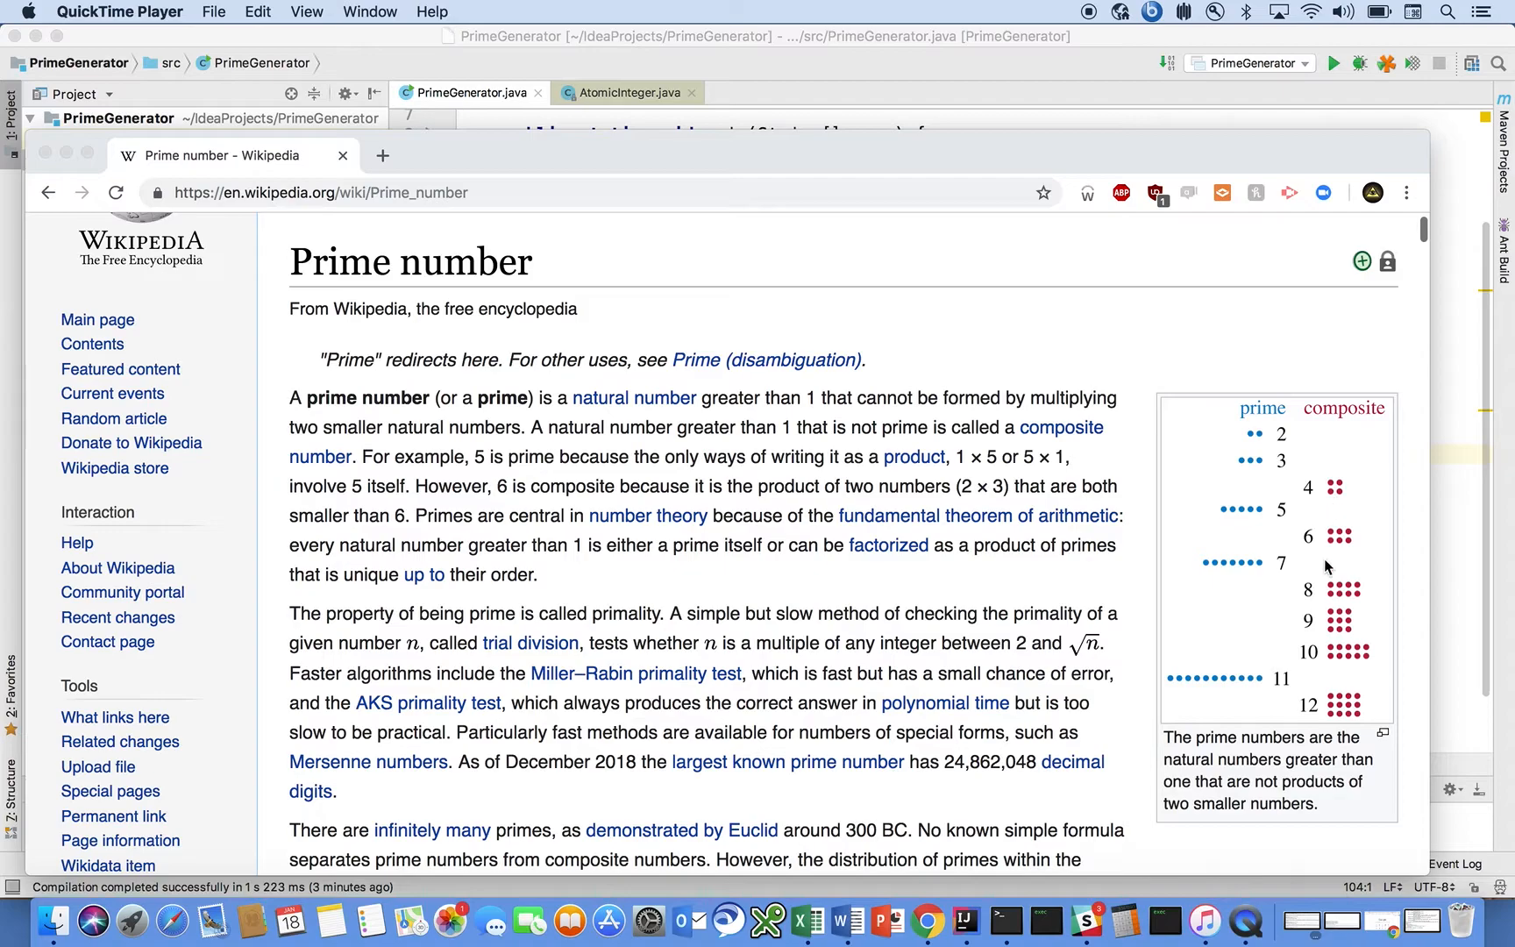
mouse_move(1333, 601)
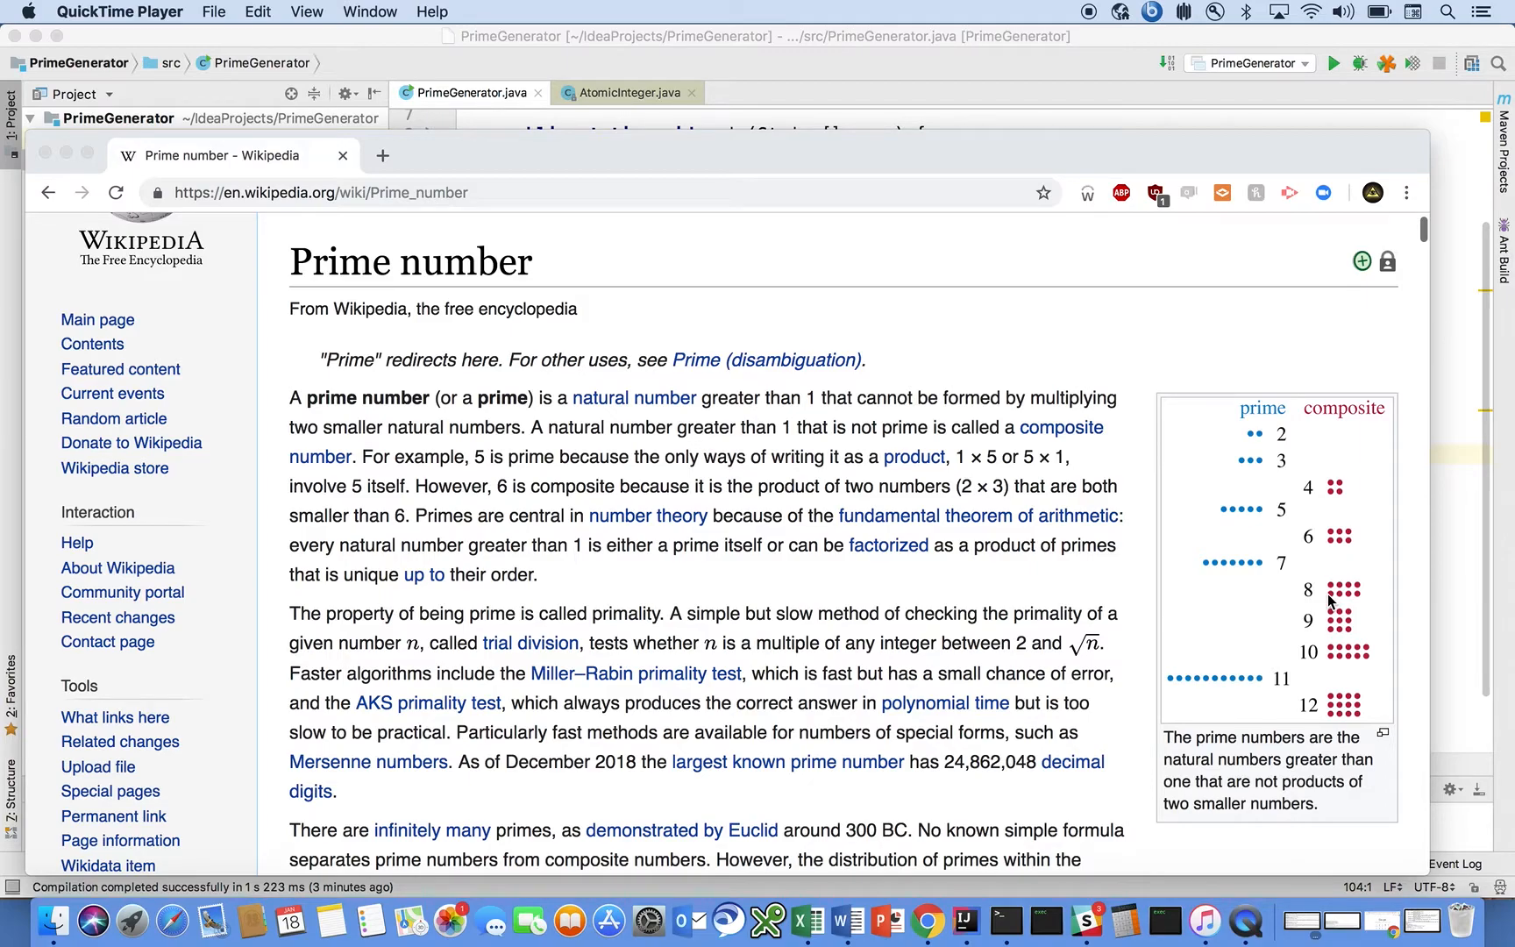
mouse_move(1001, 349)
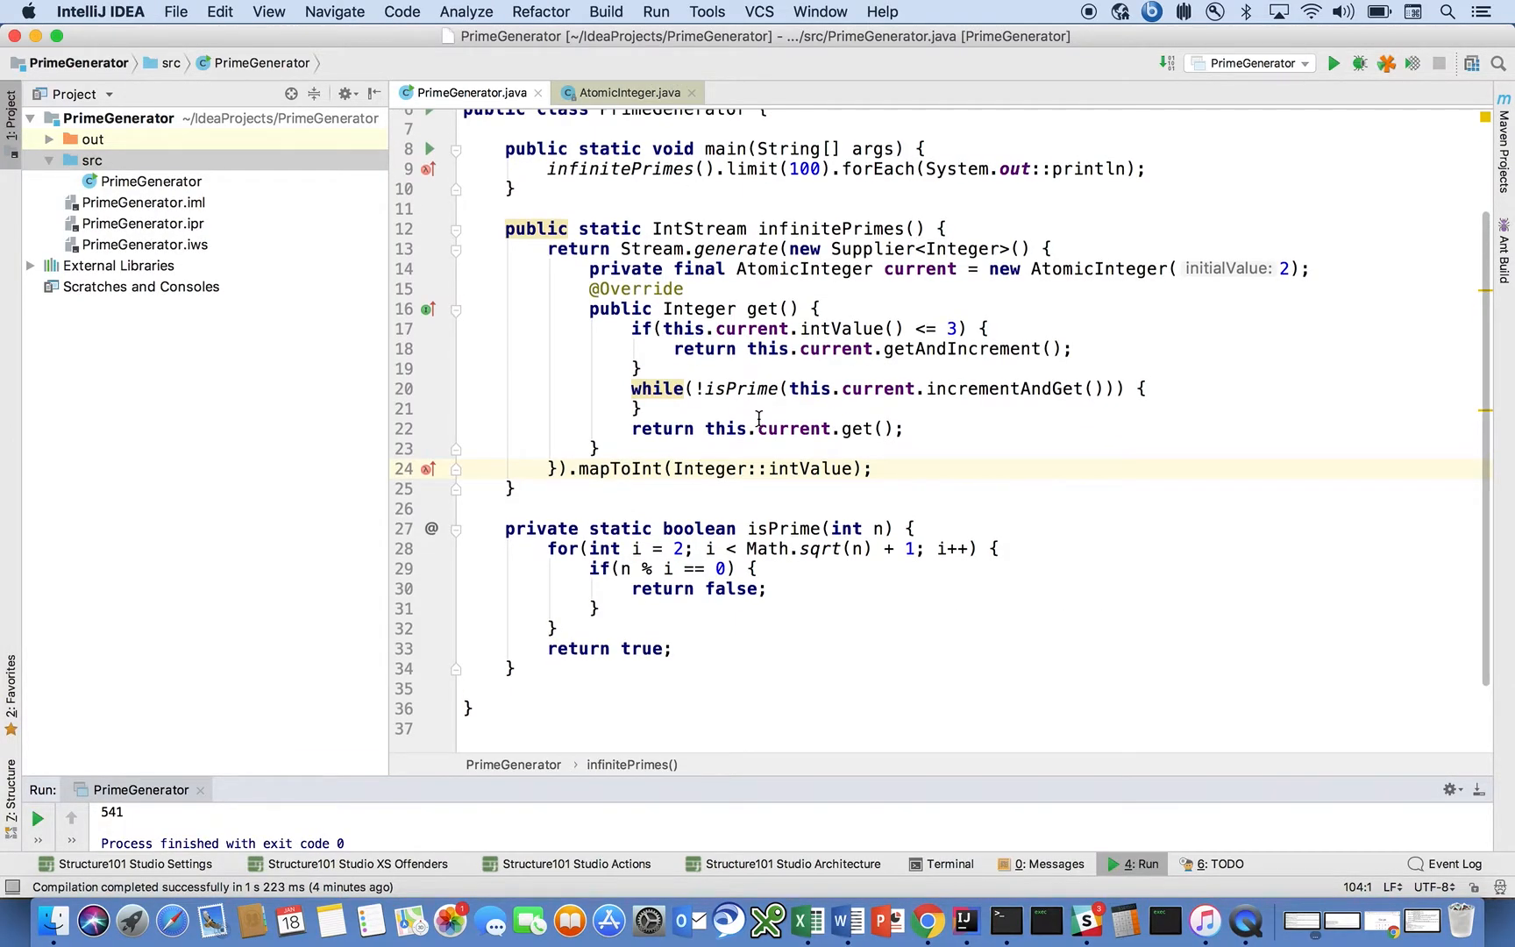
Scroll PrimeGenerator.java down to isPrime's Math.sqrt(n) + 1 loop bound.
scroll(down, 3)
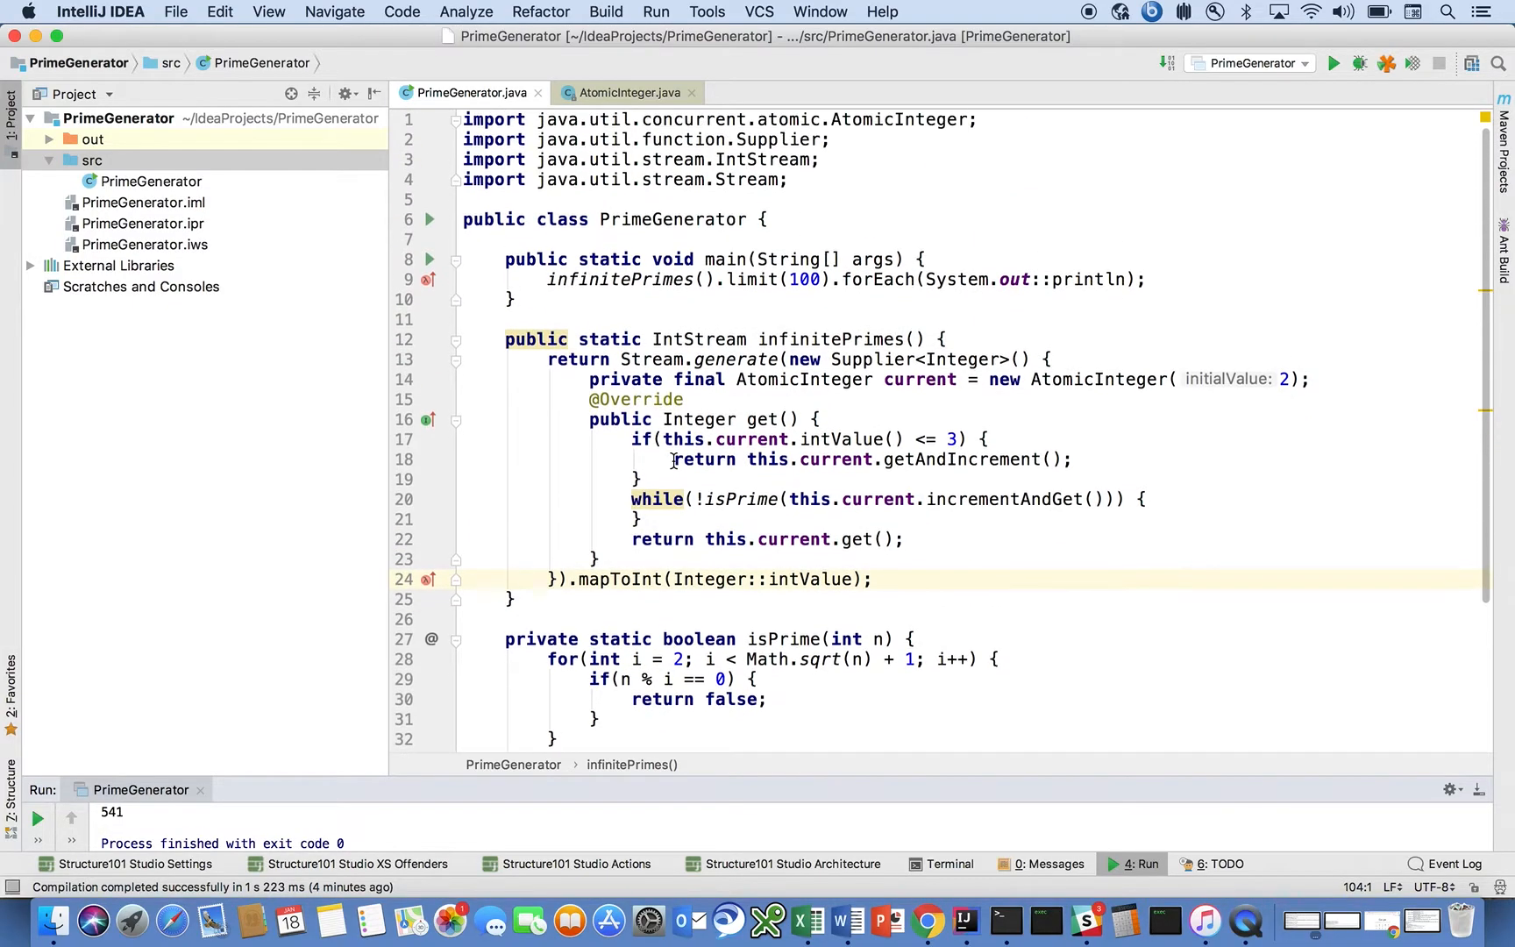
scroll(down, 3)
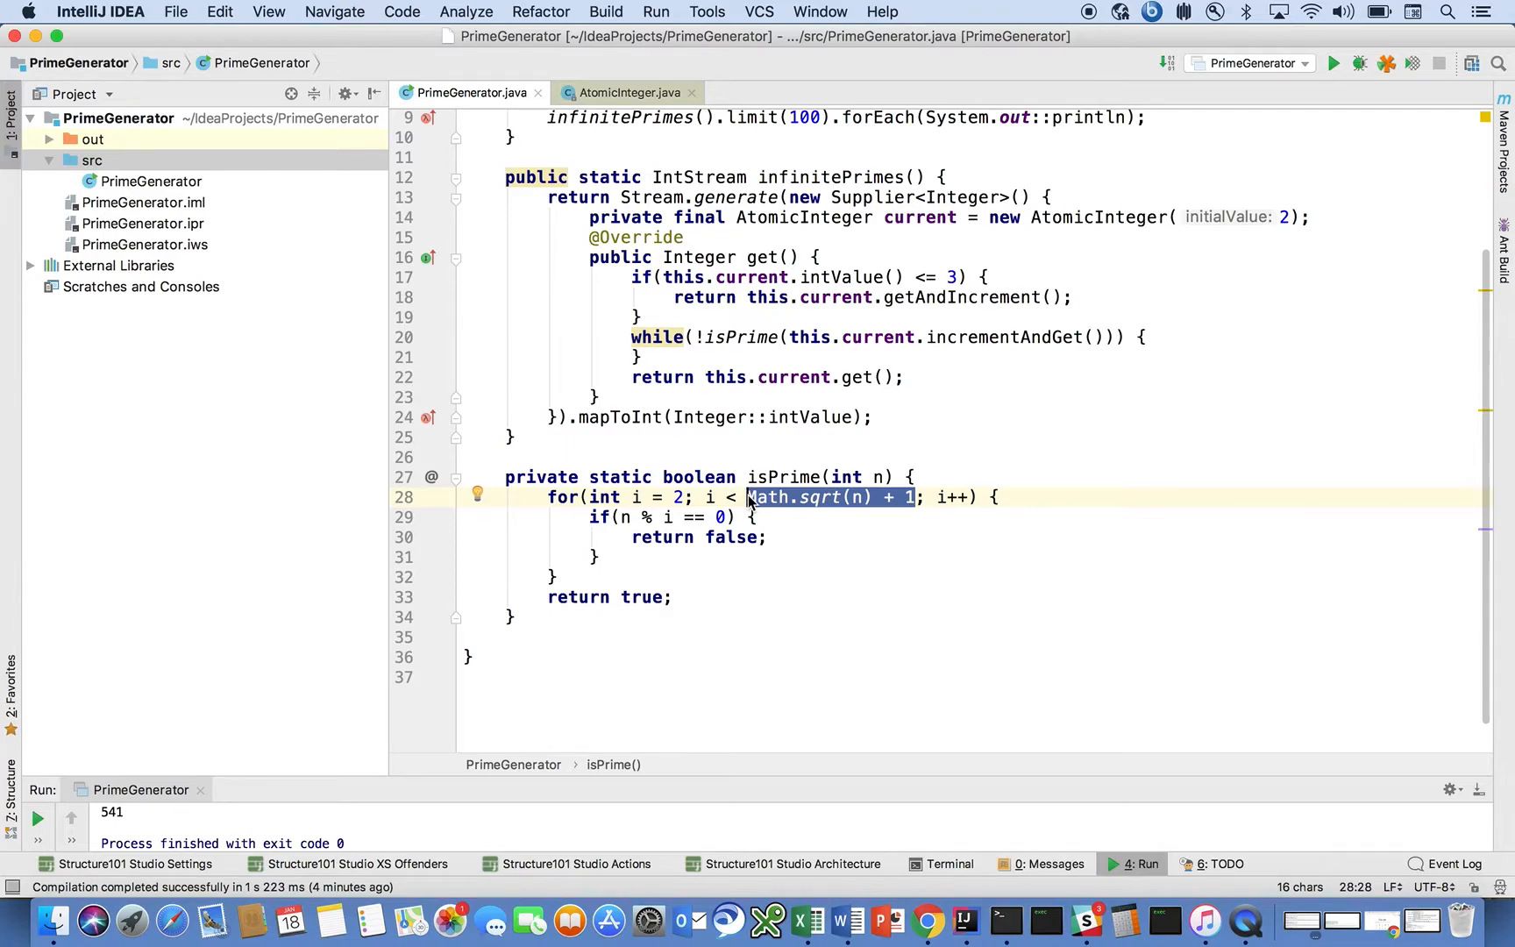
Replace the loop bound with n so isPrime tests i < n, then review the return statements.
text(n)
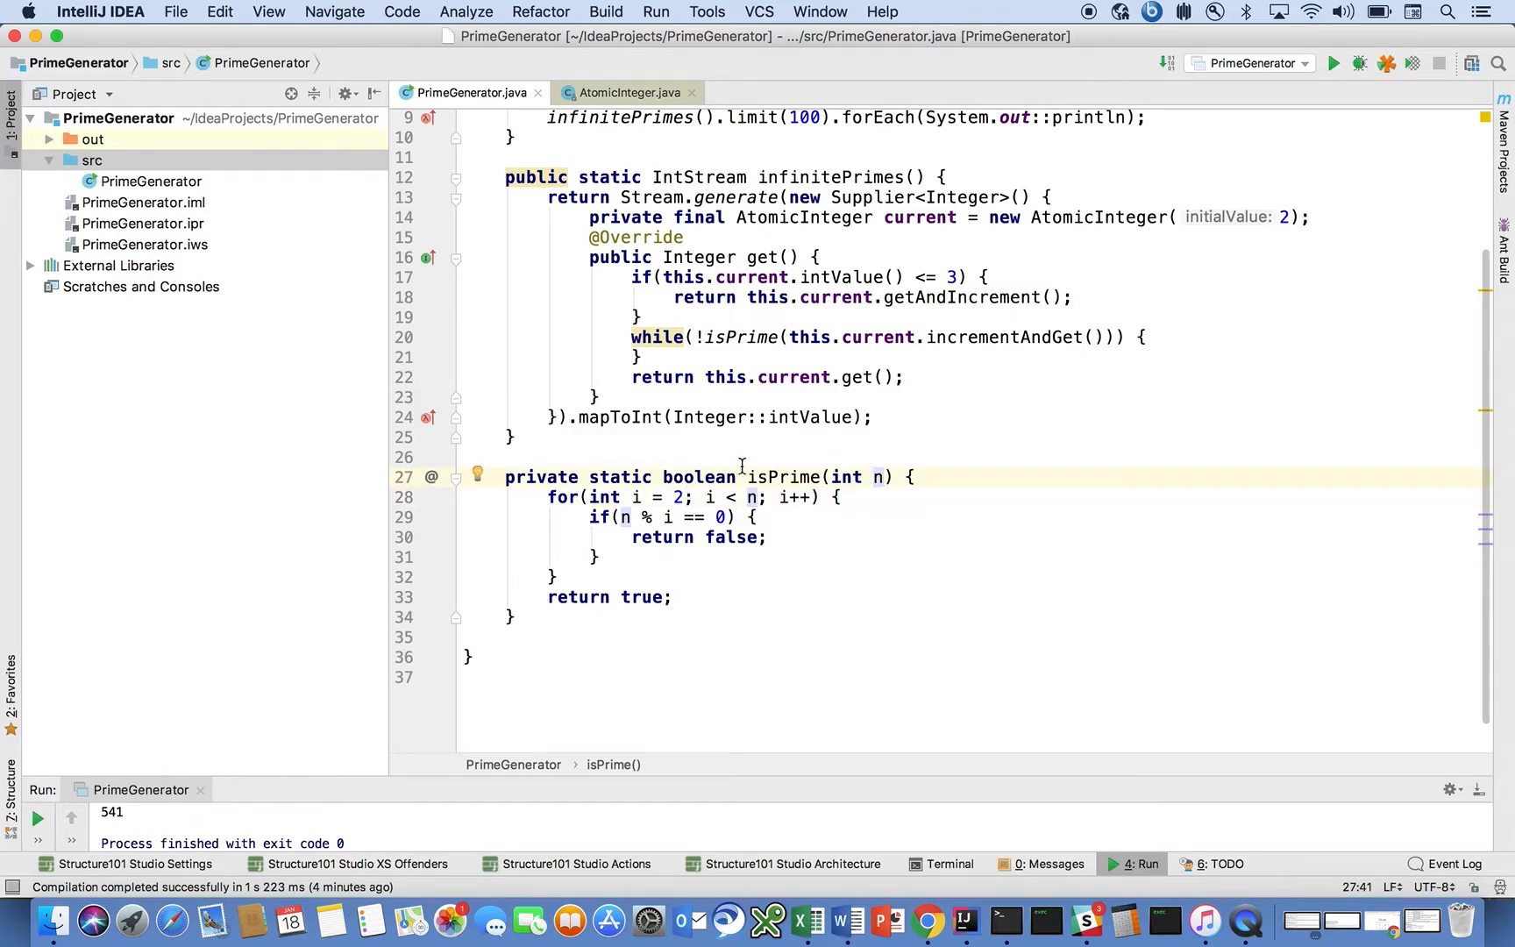
click(686, 496)
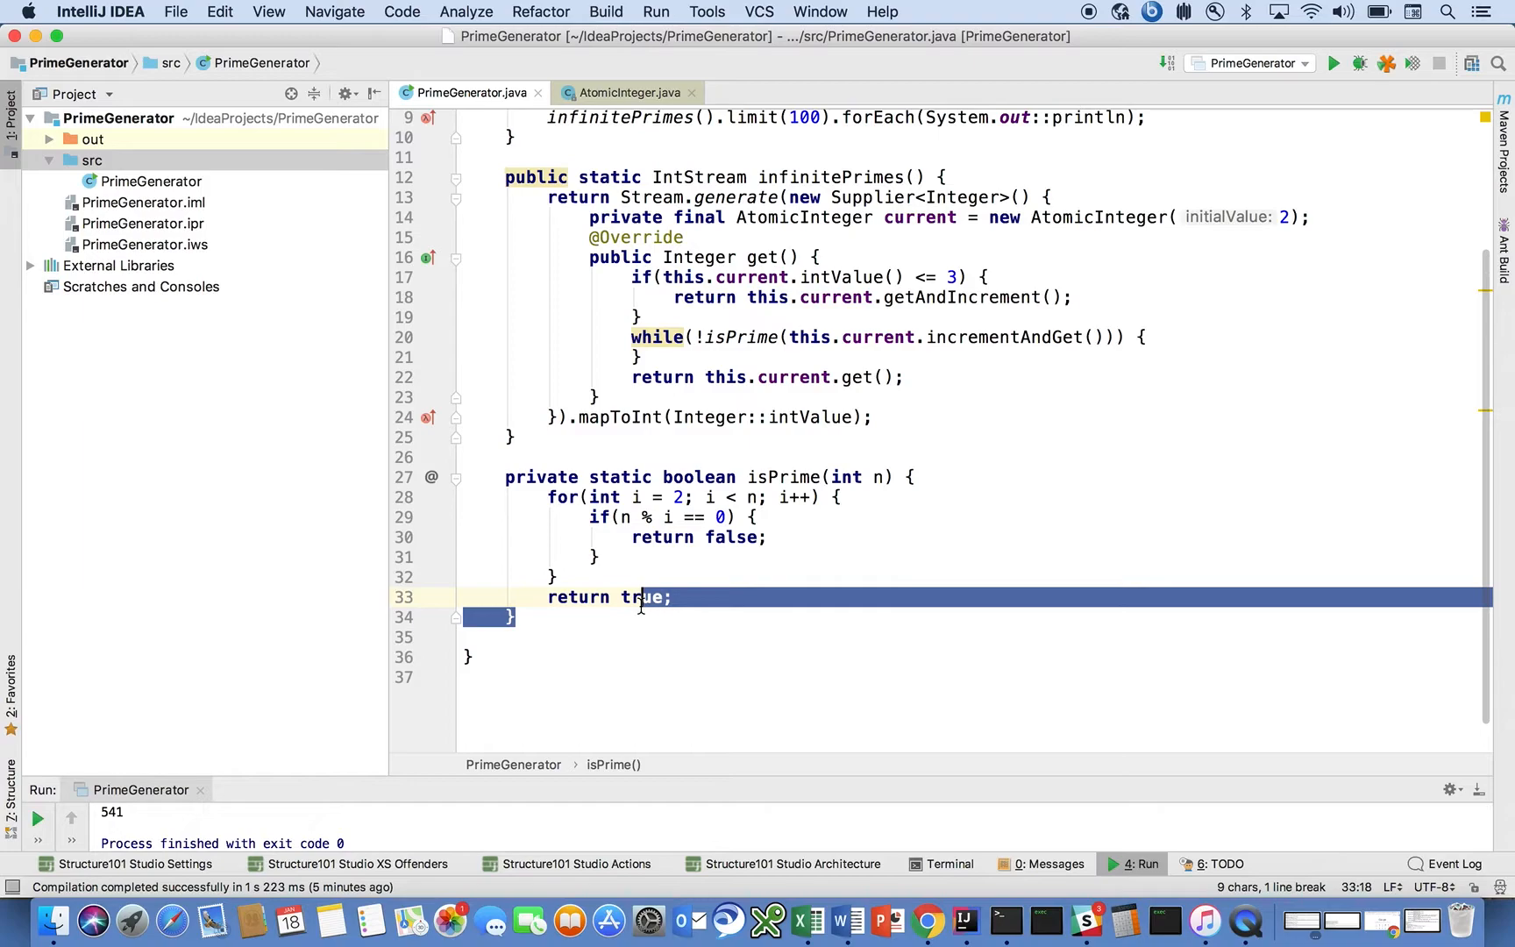
double_click(642, 598)
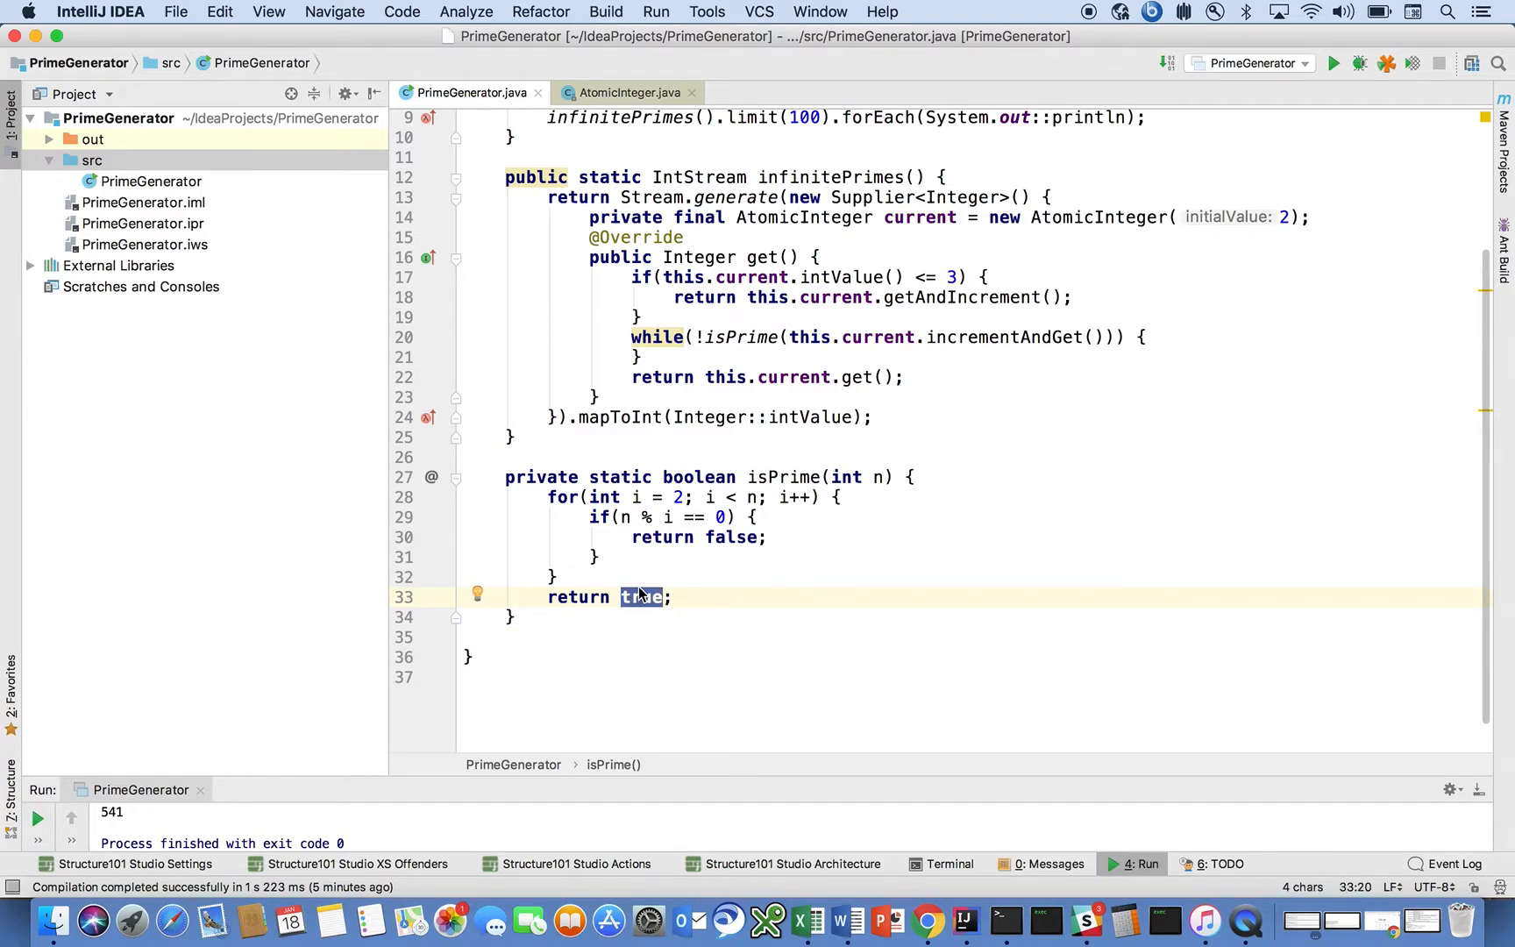
mouse_move(733, 535)
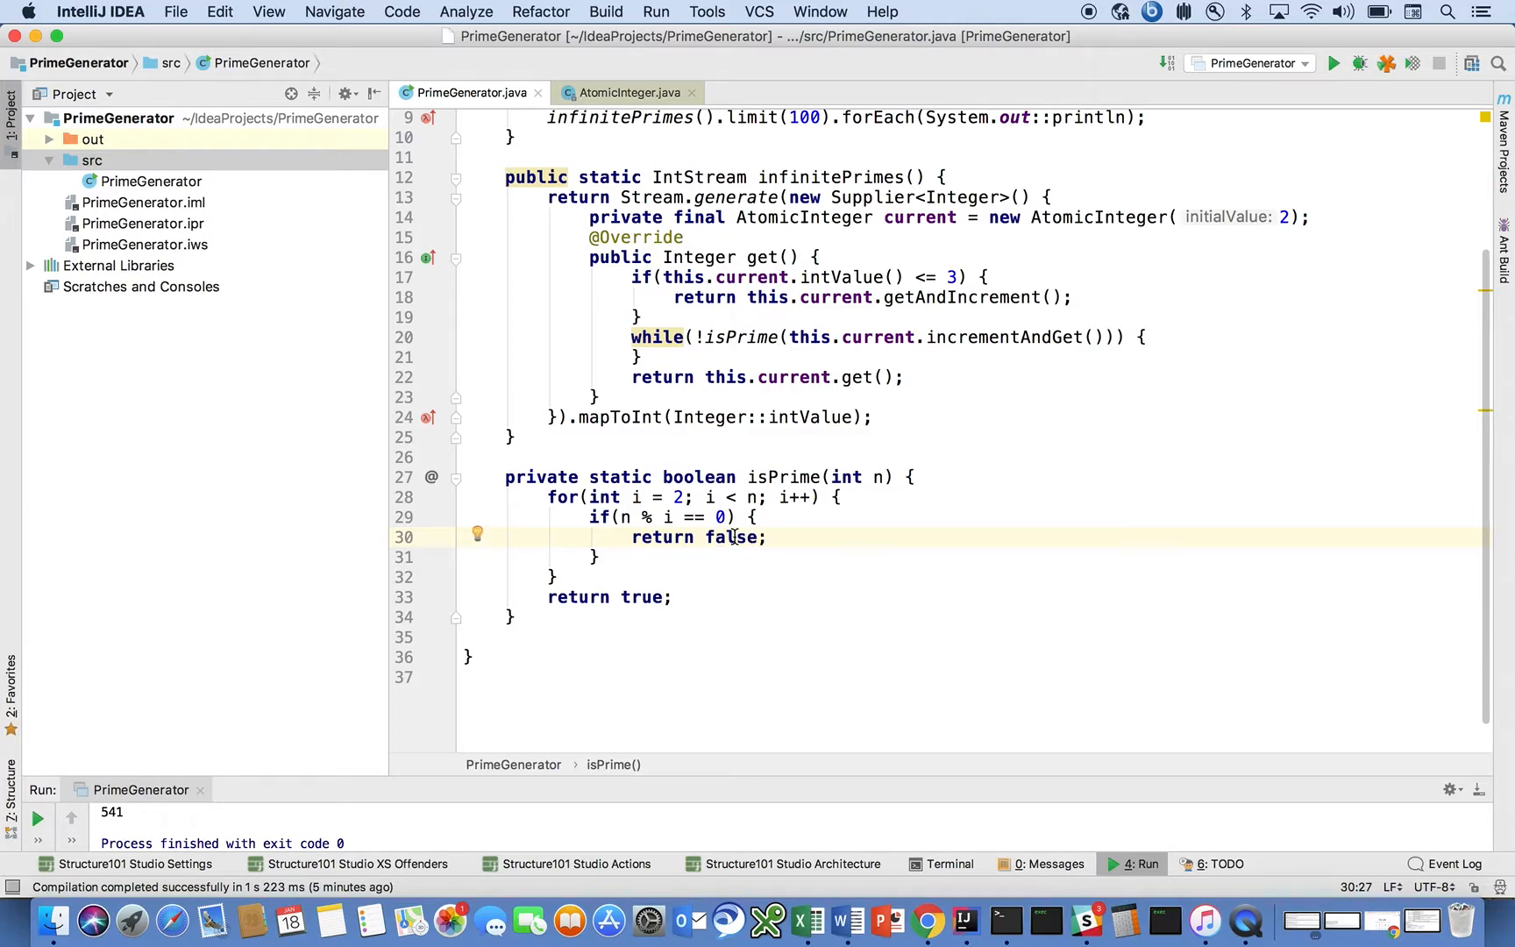
click(749, 496)
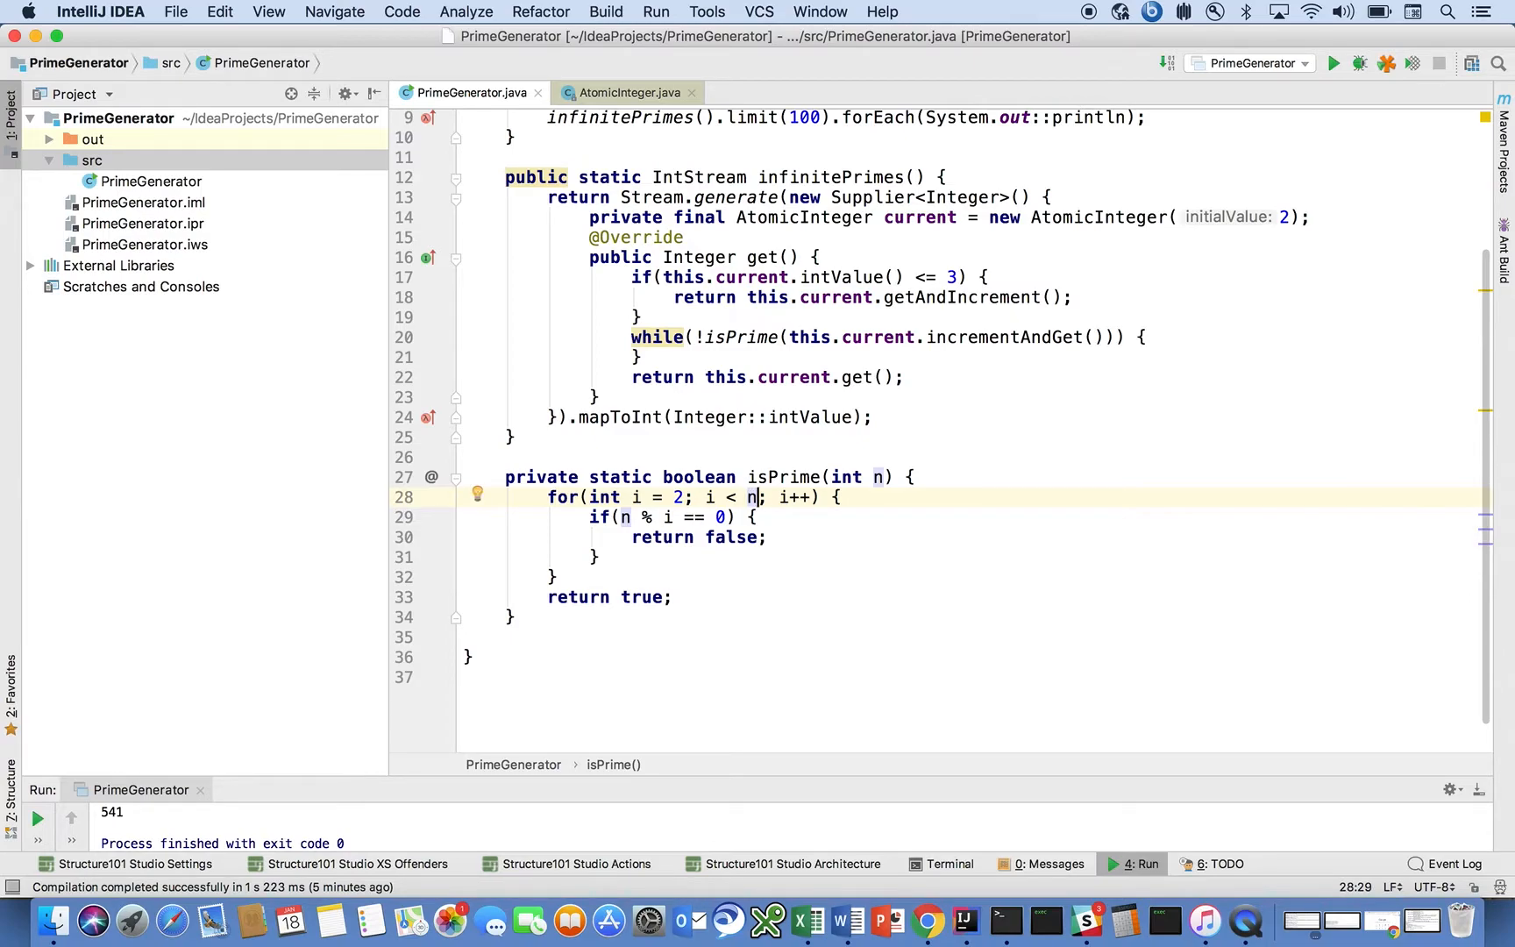
Try the bound n / 2 and add a scratch note comparing 10 // 5 with Math.sqrt(10).
text(/)
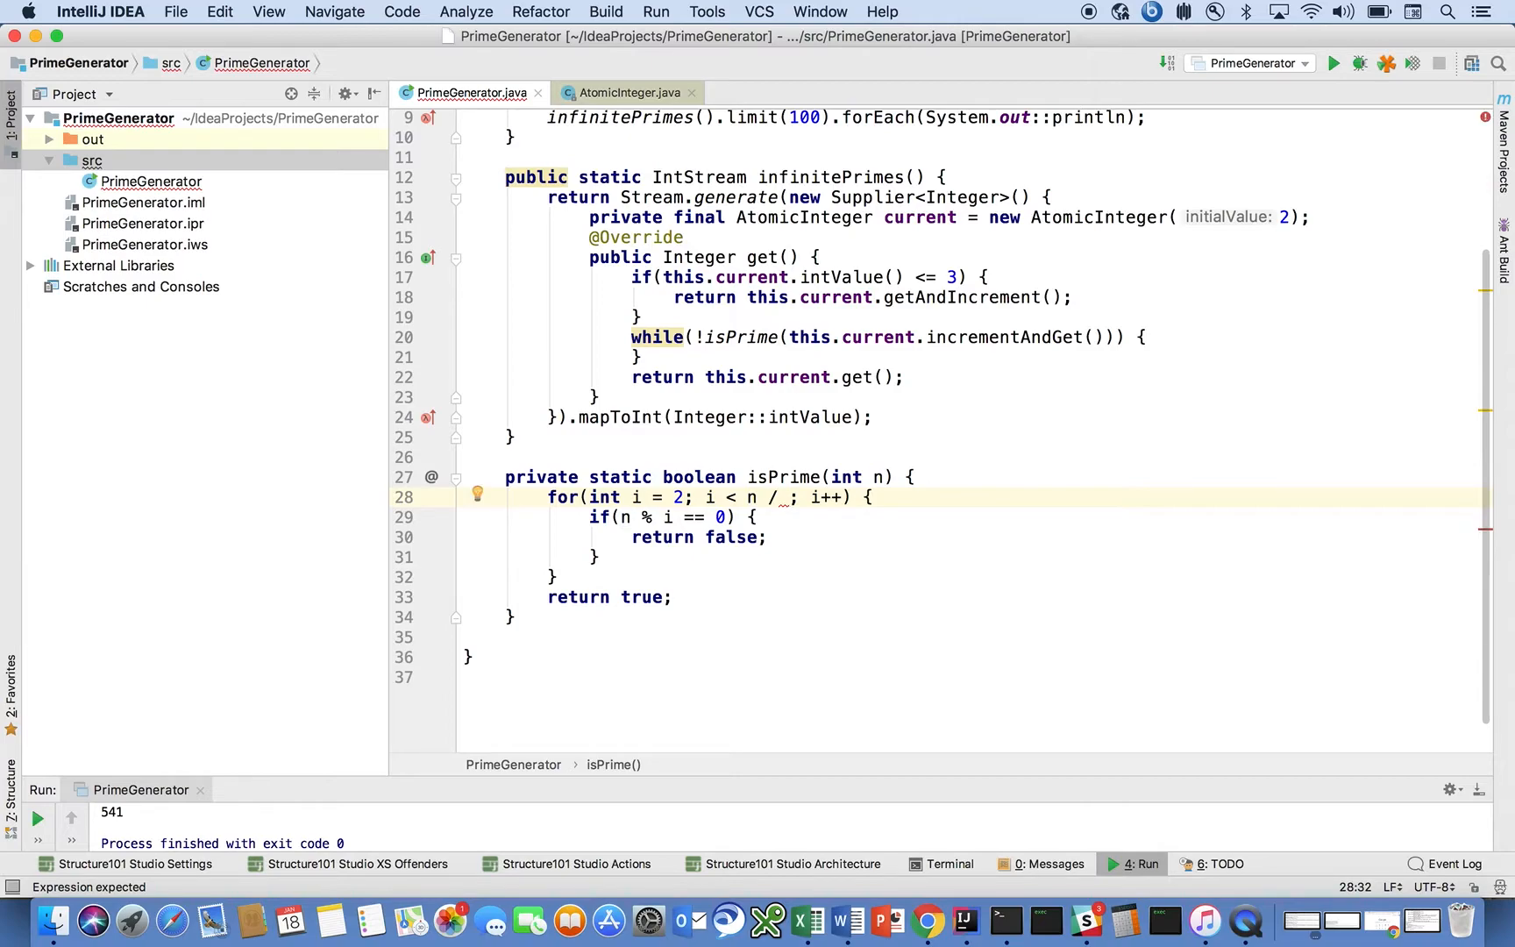
text(2)
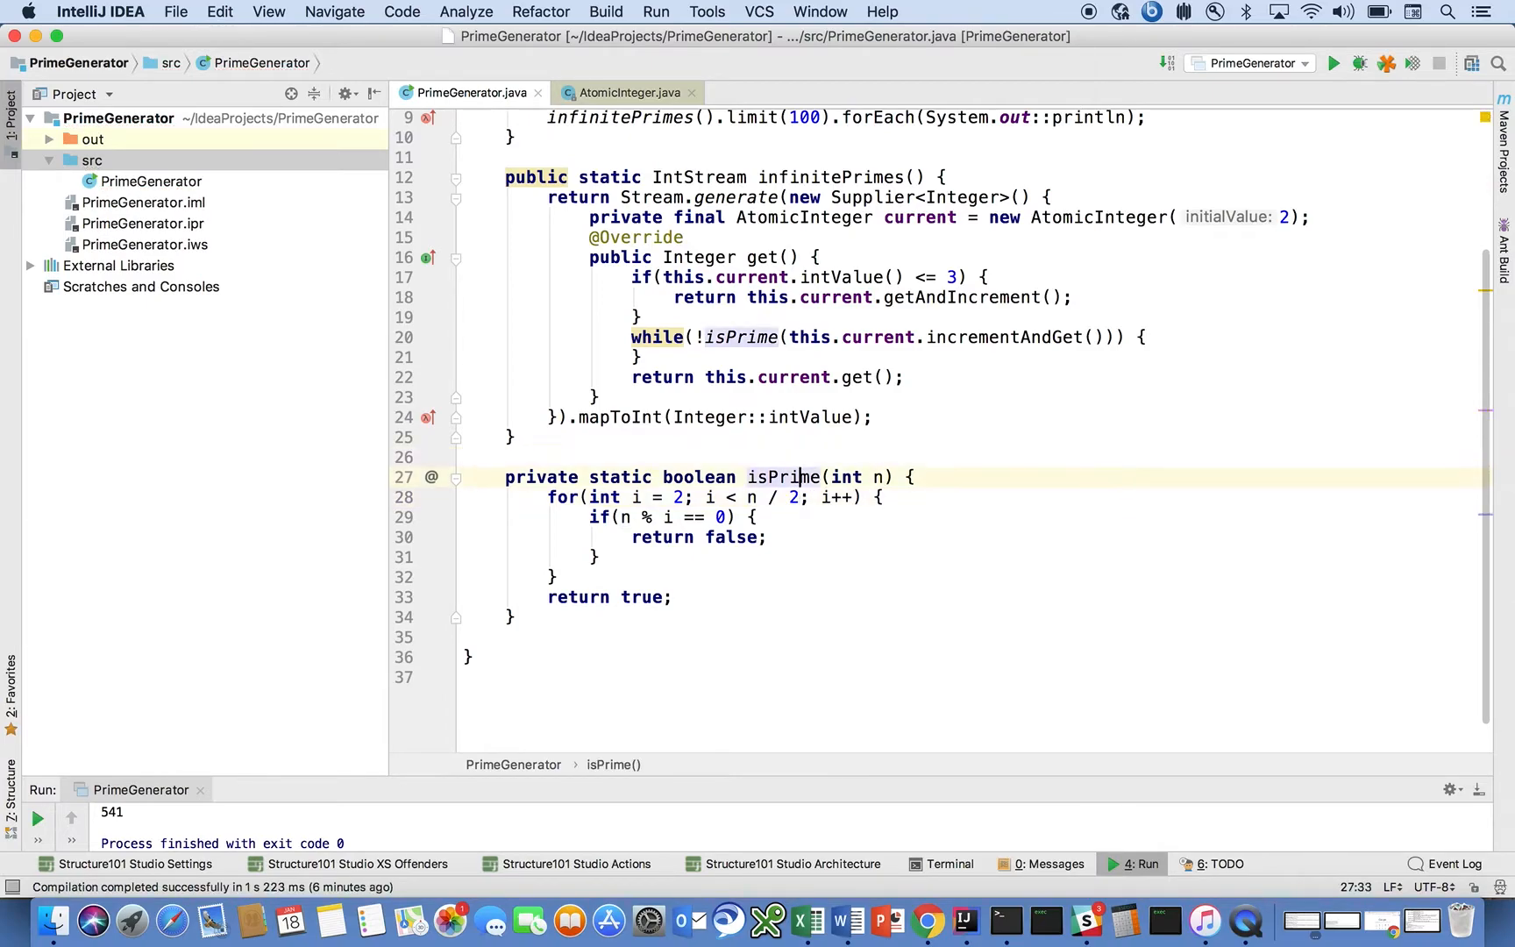
key(enter)
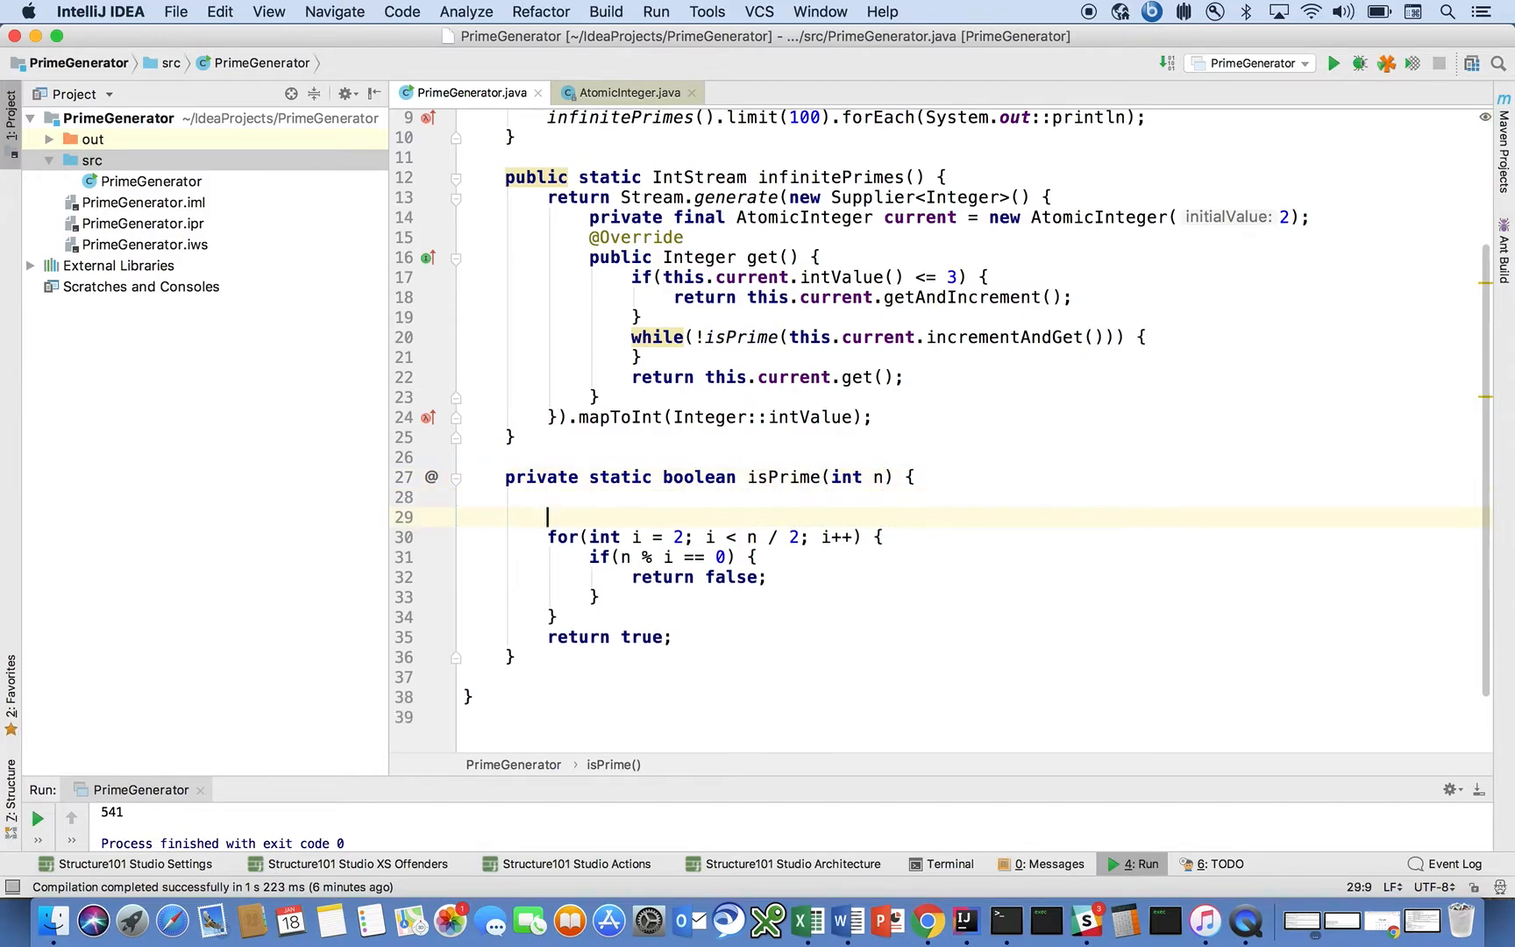
text(10 //)
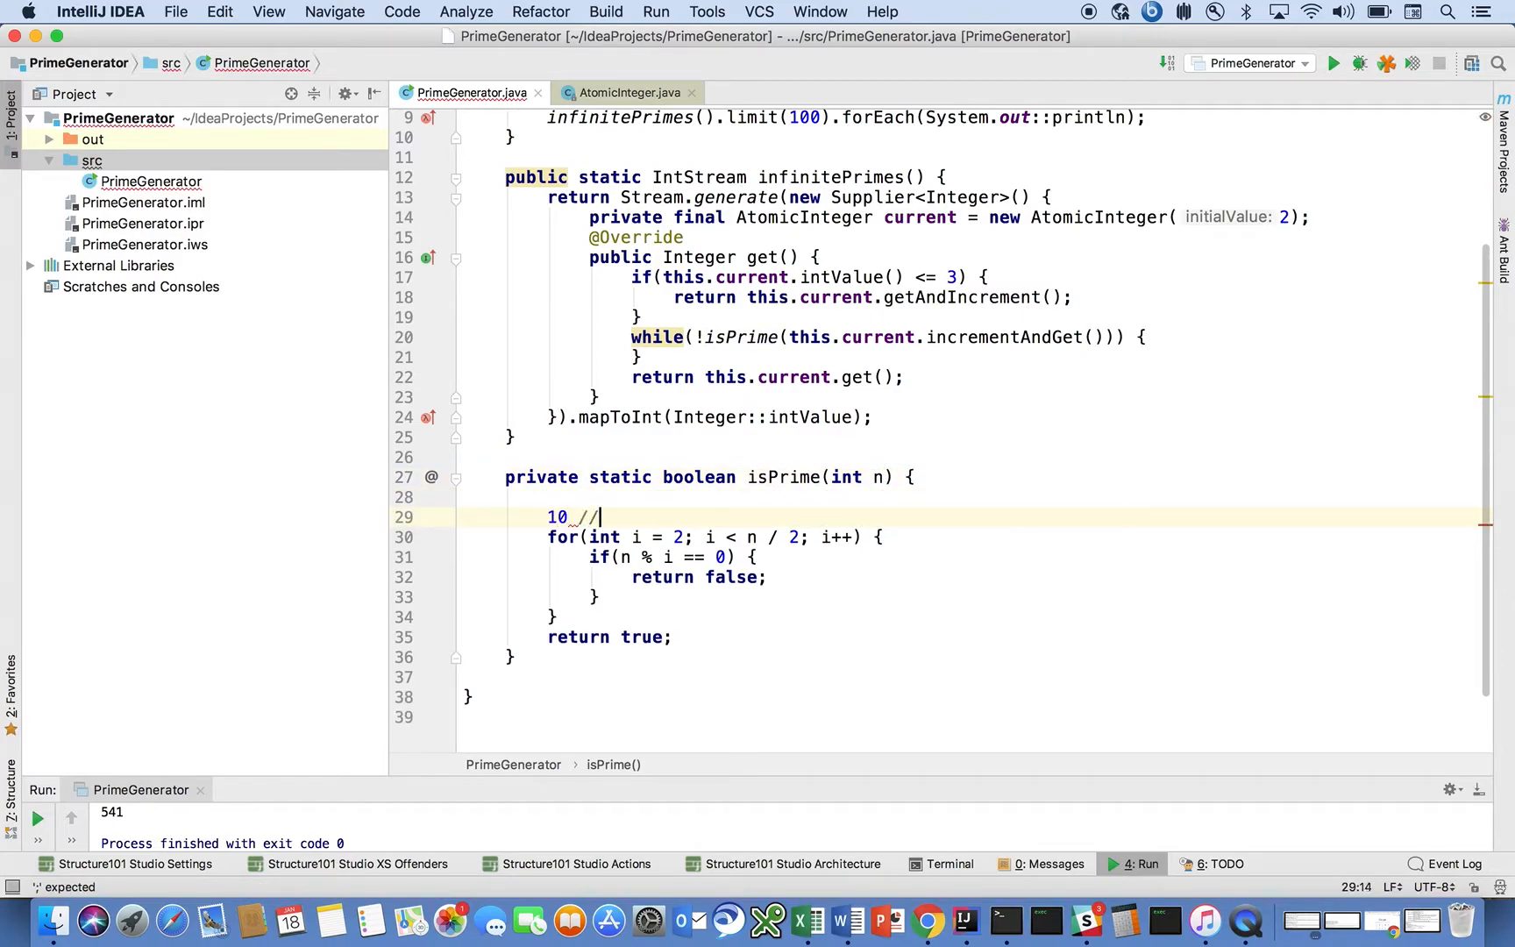
text(5)
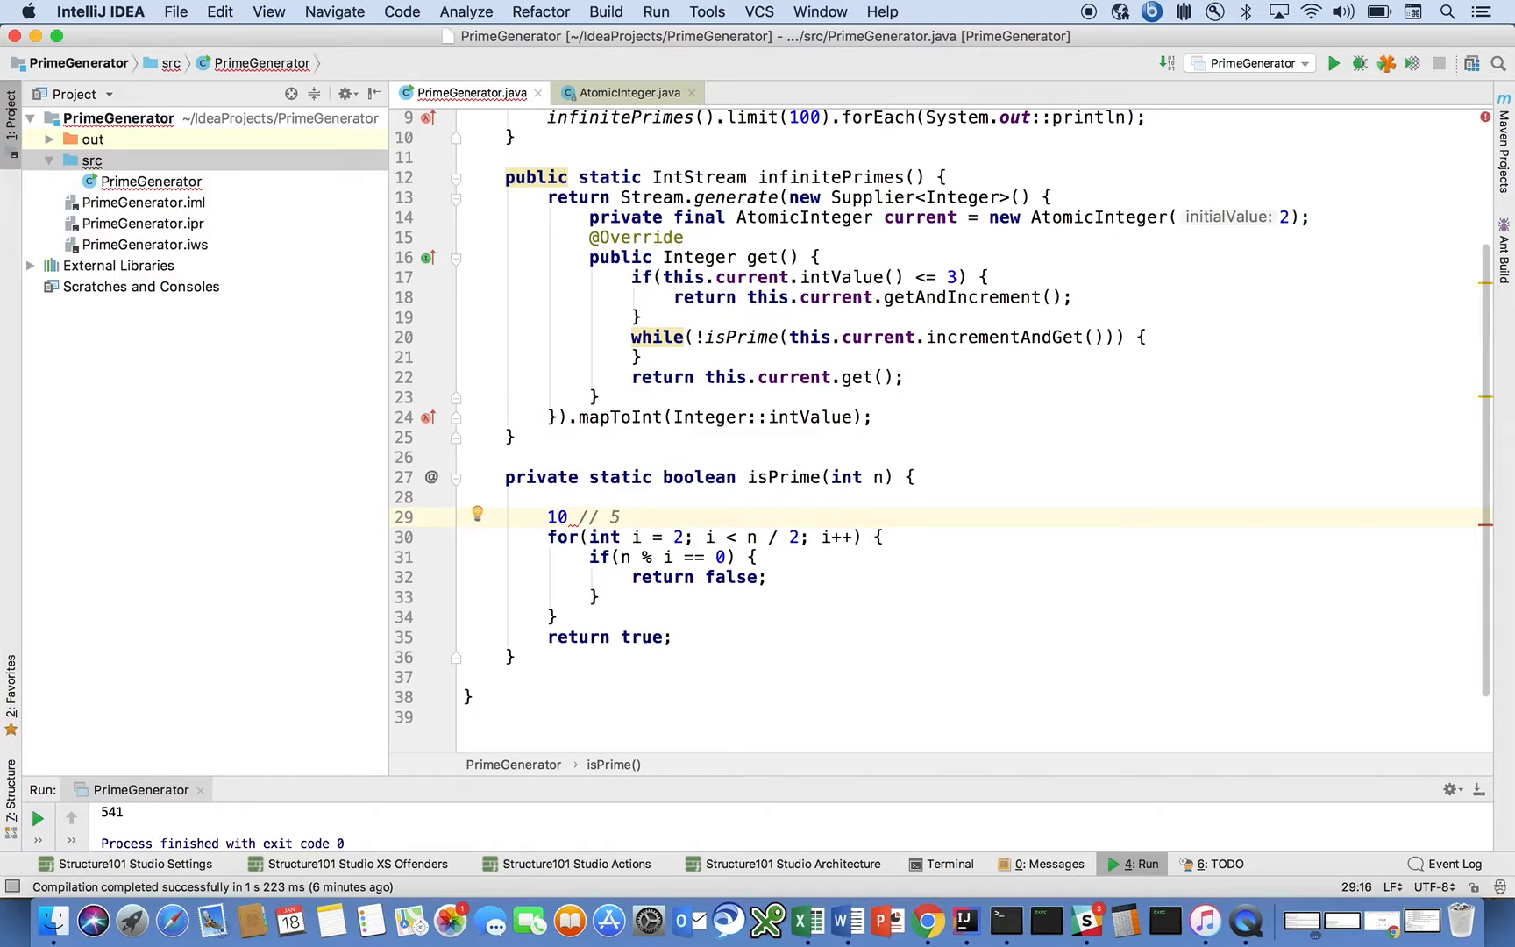
click(623, 517)
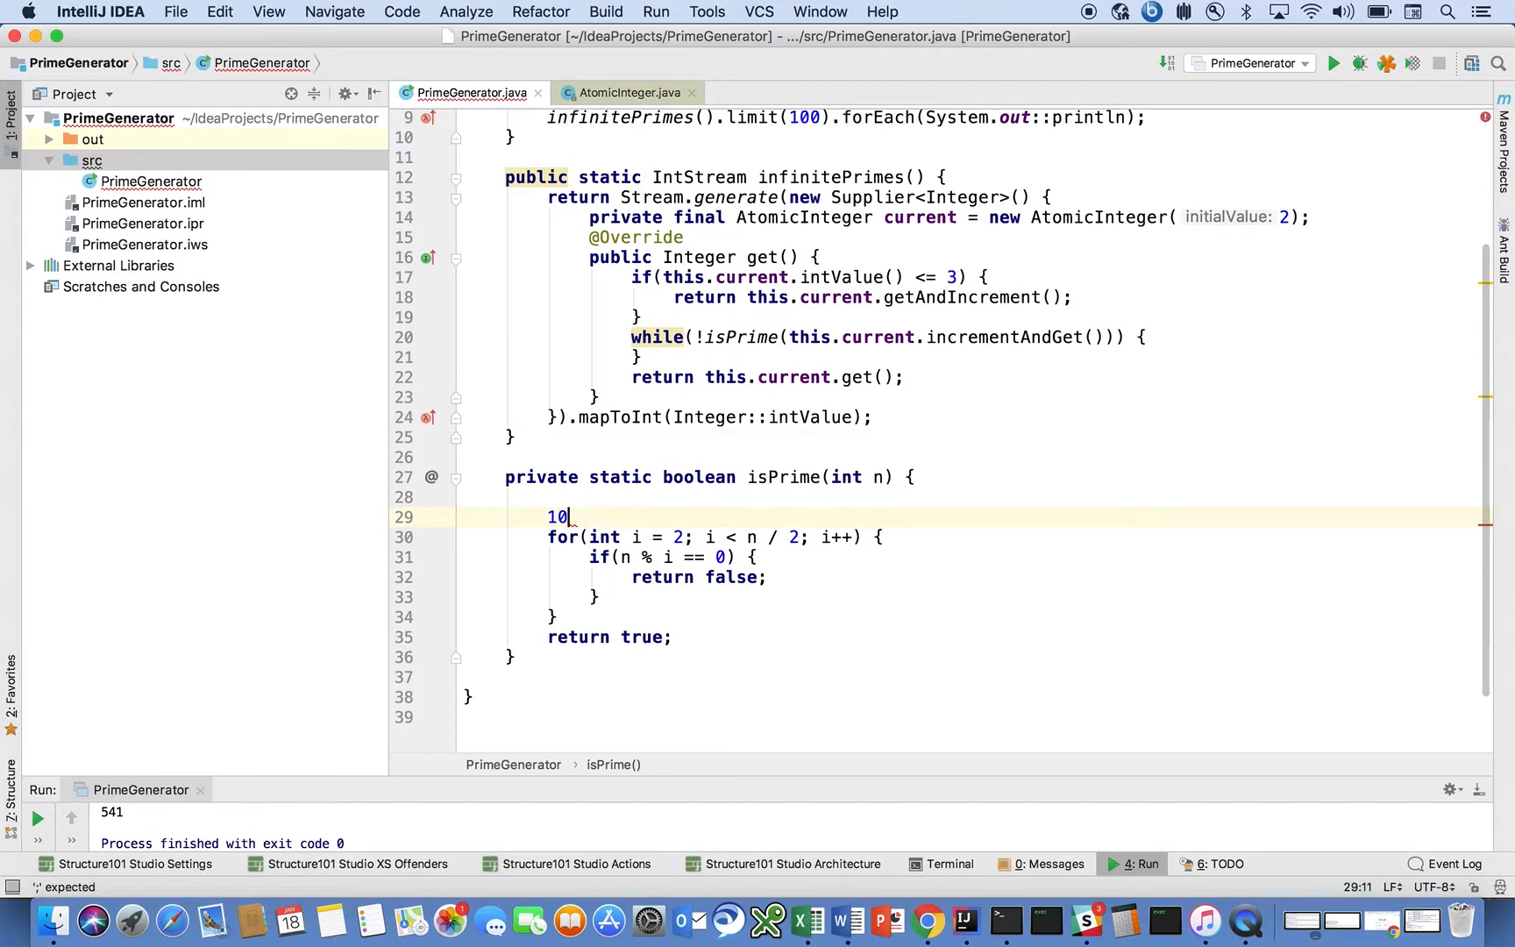
text(Math.sqrt())
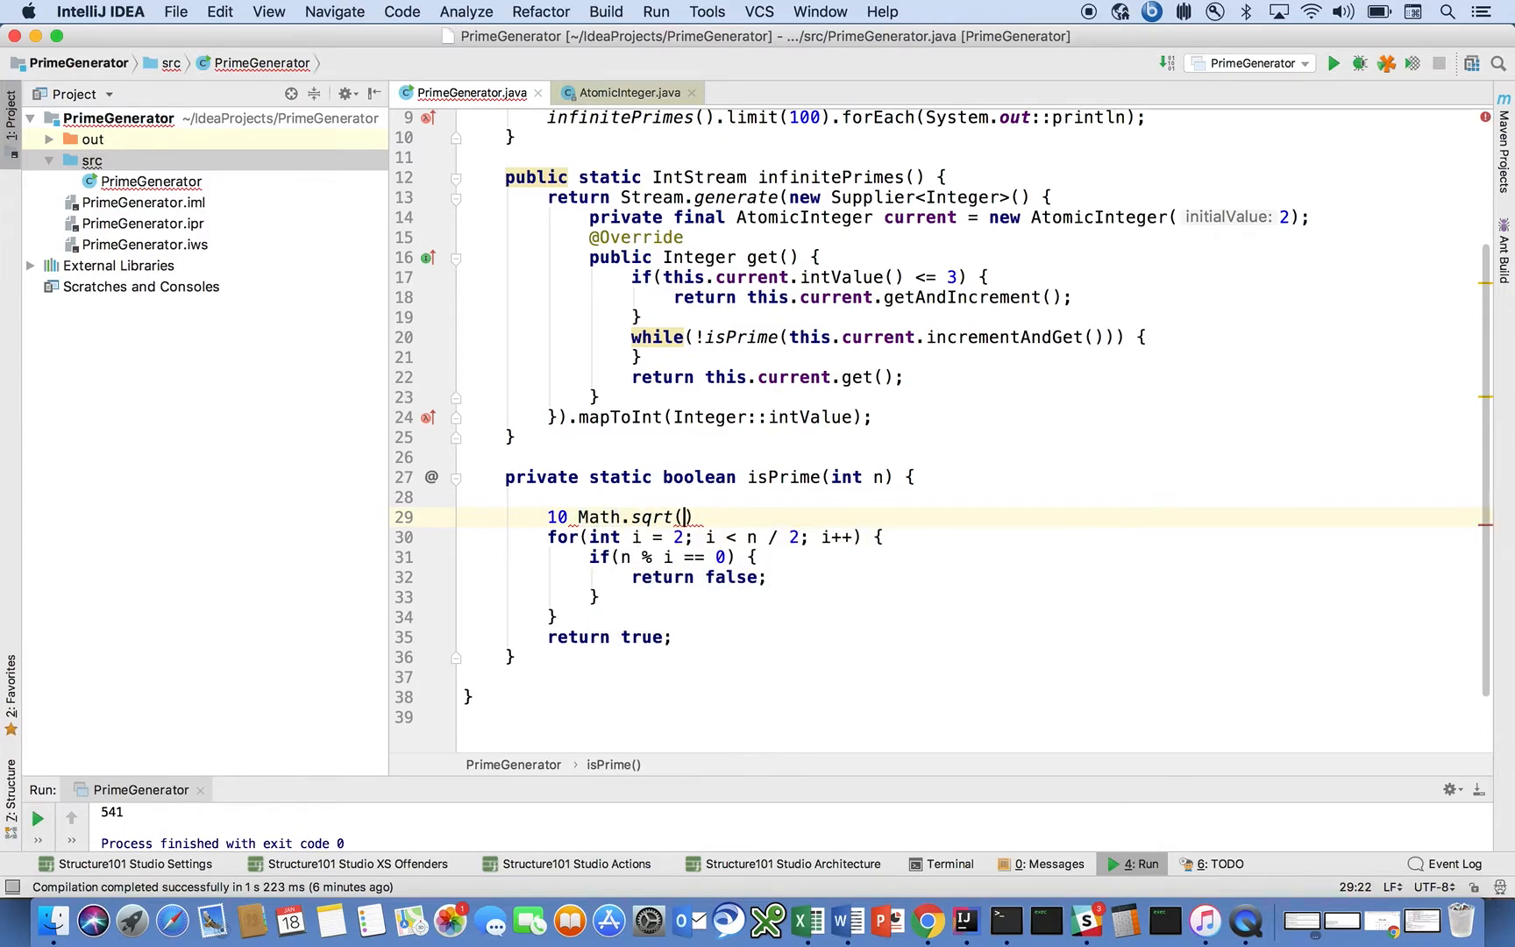
text(10)
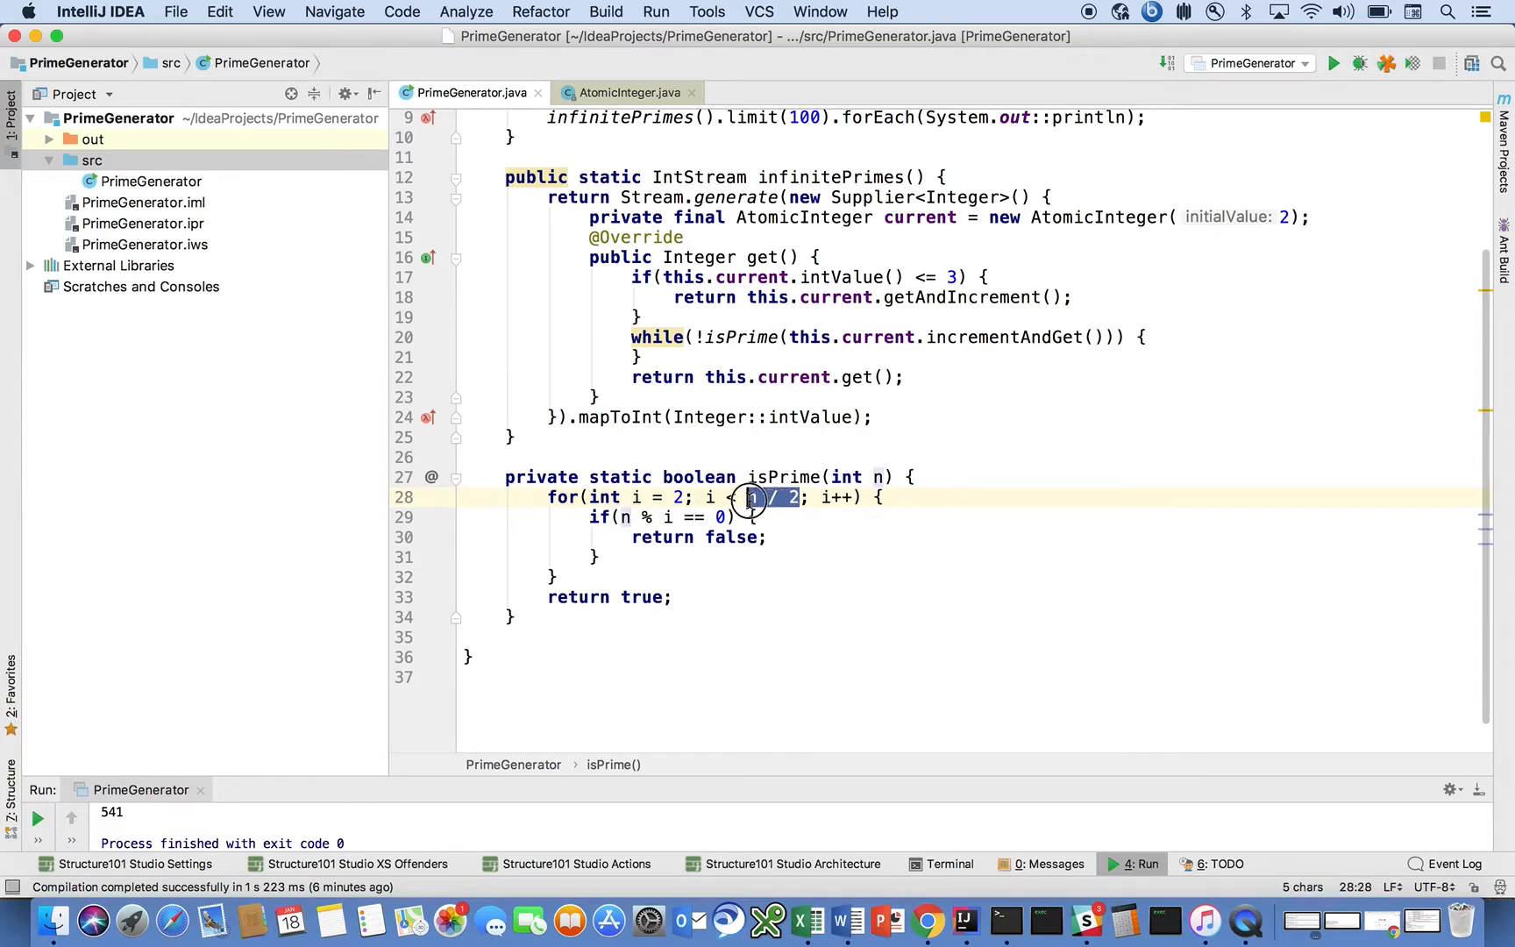
Restore the loop bound to Math.sqrt(n) + 1.
text(Math.sqrt()
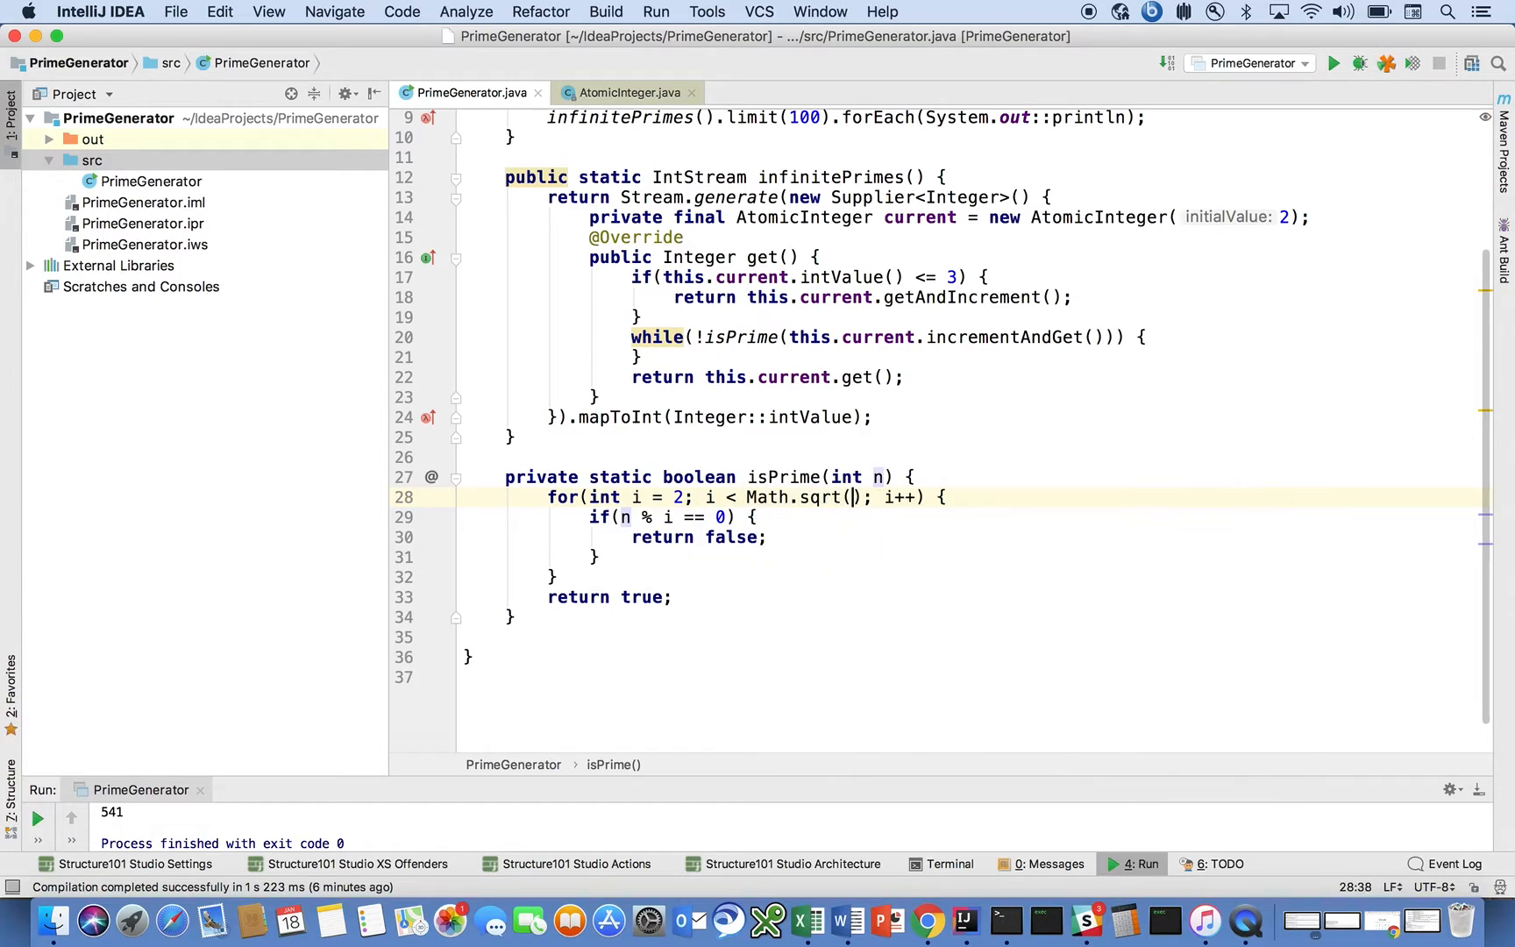
text(n) + 1)
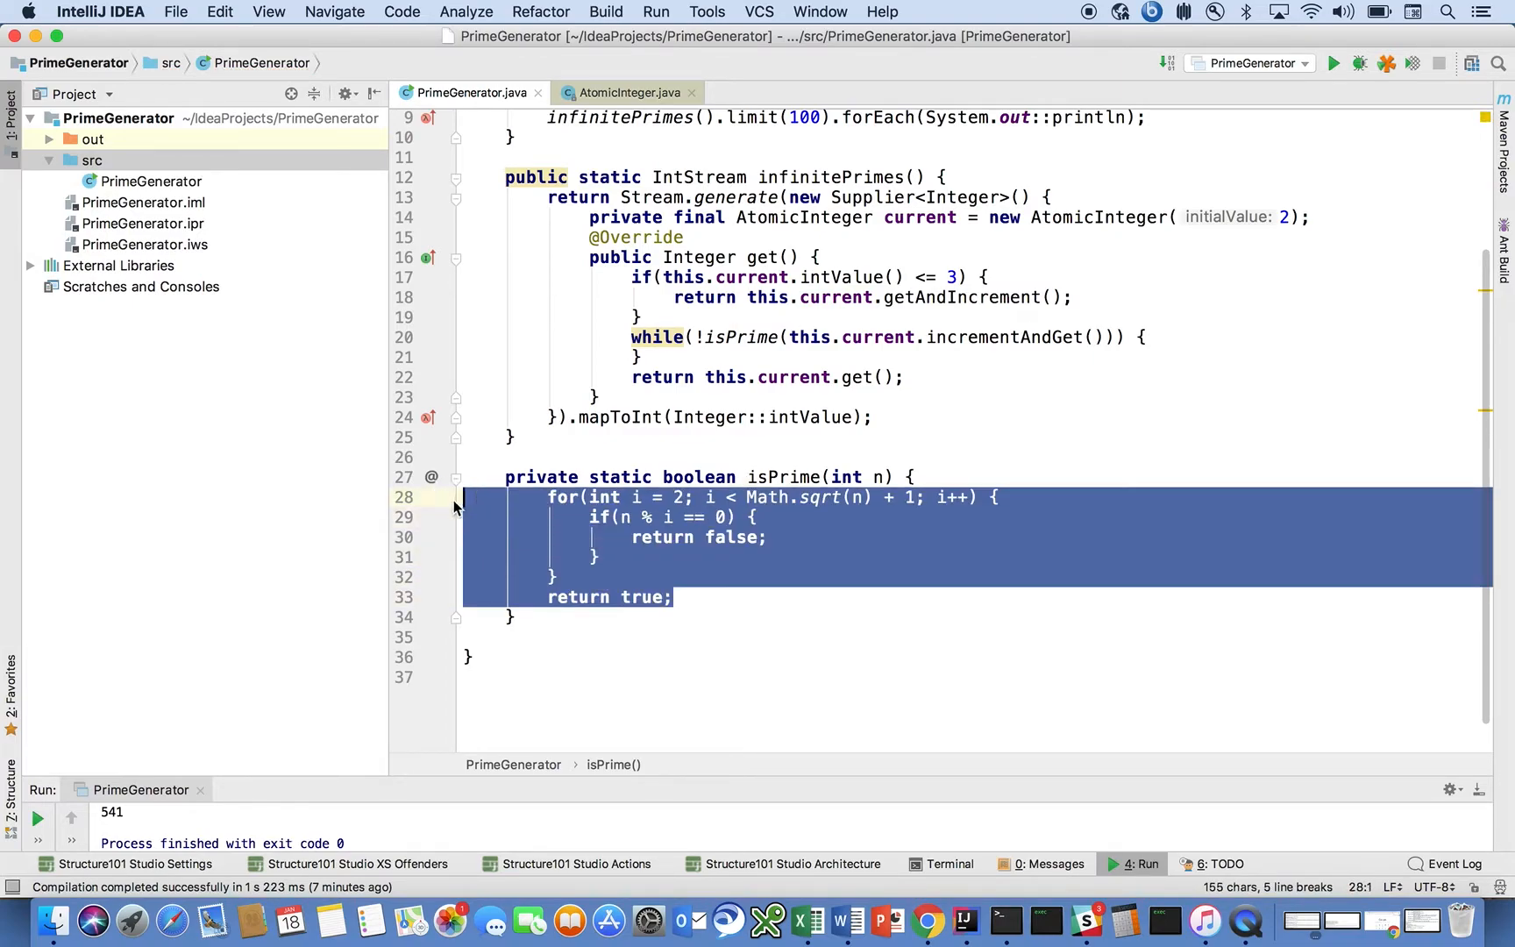
click(670, 517)
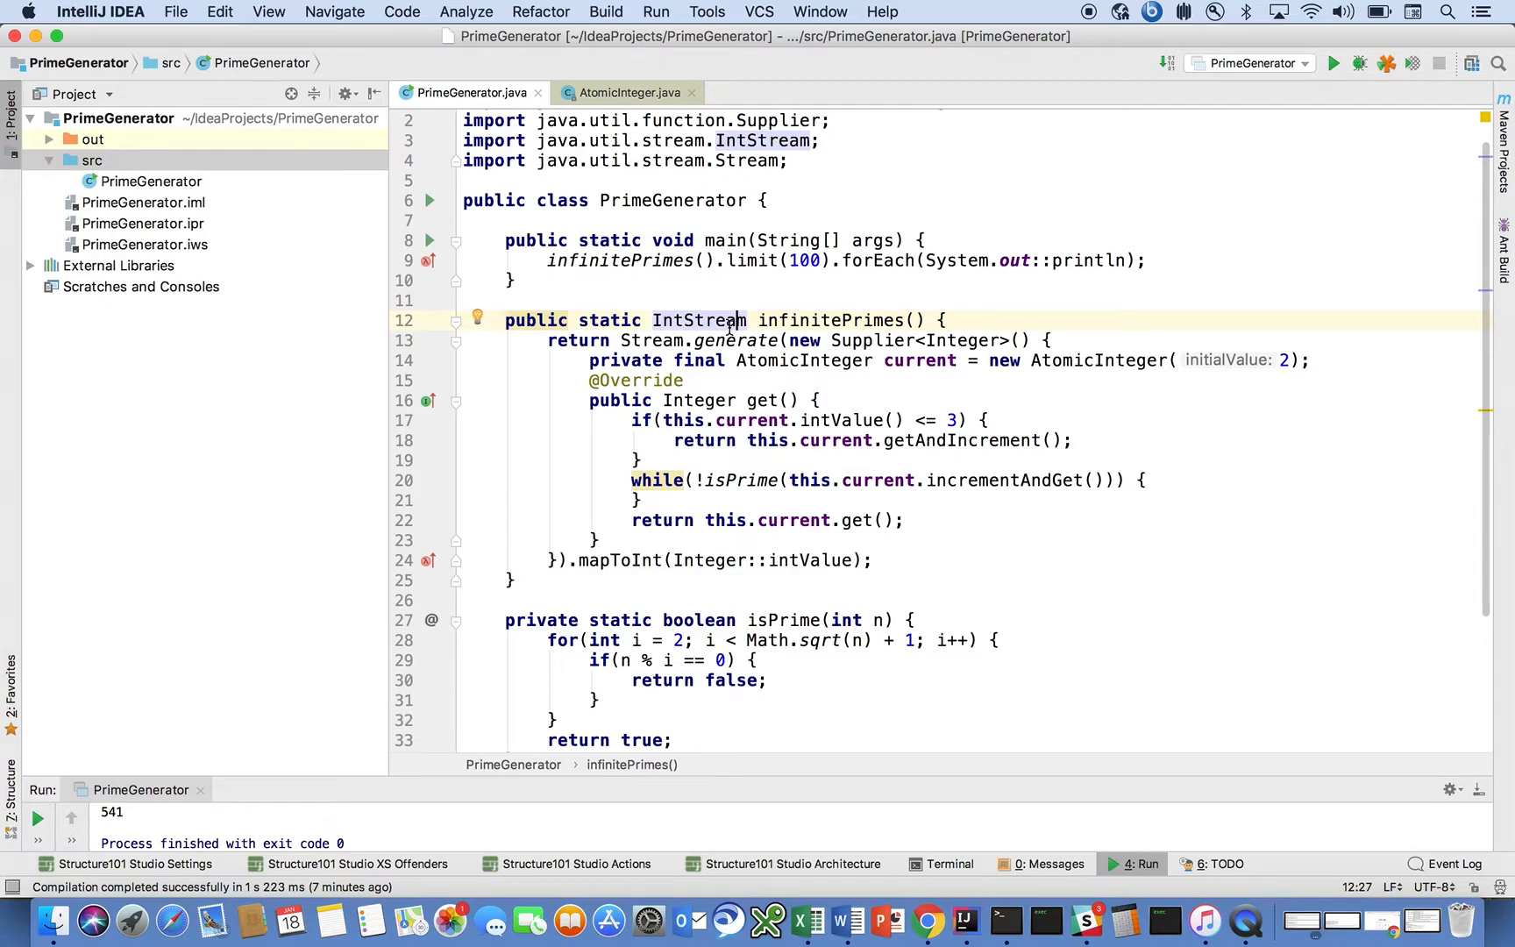
mouse_move(604, 340)
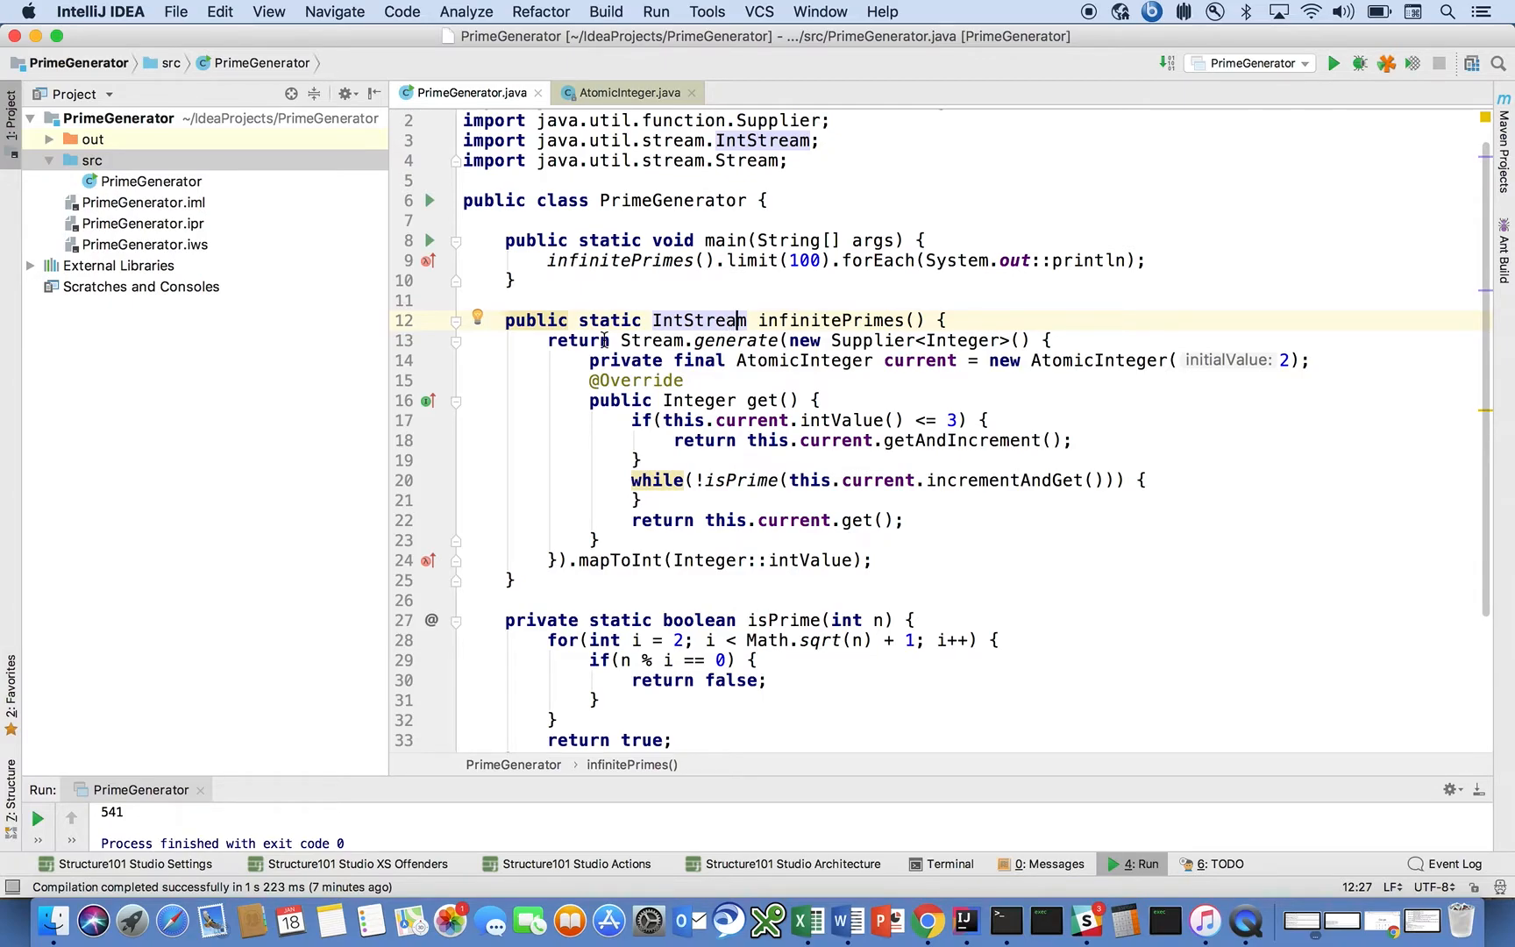
mouse_move(735, 340)
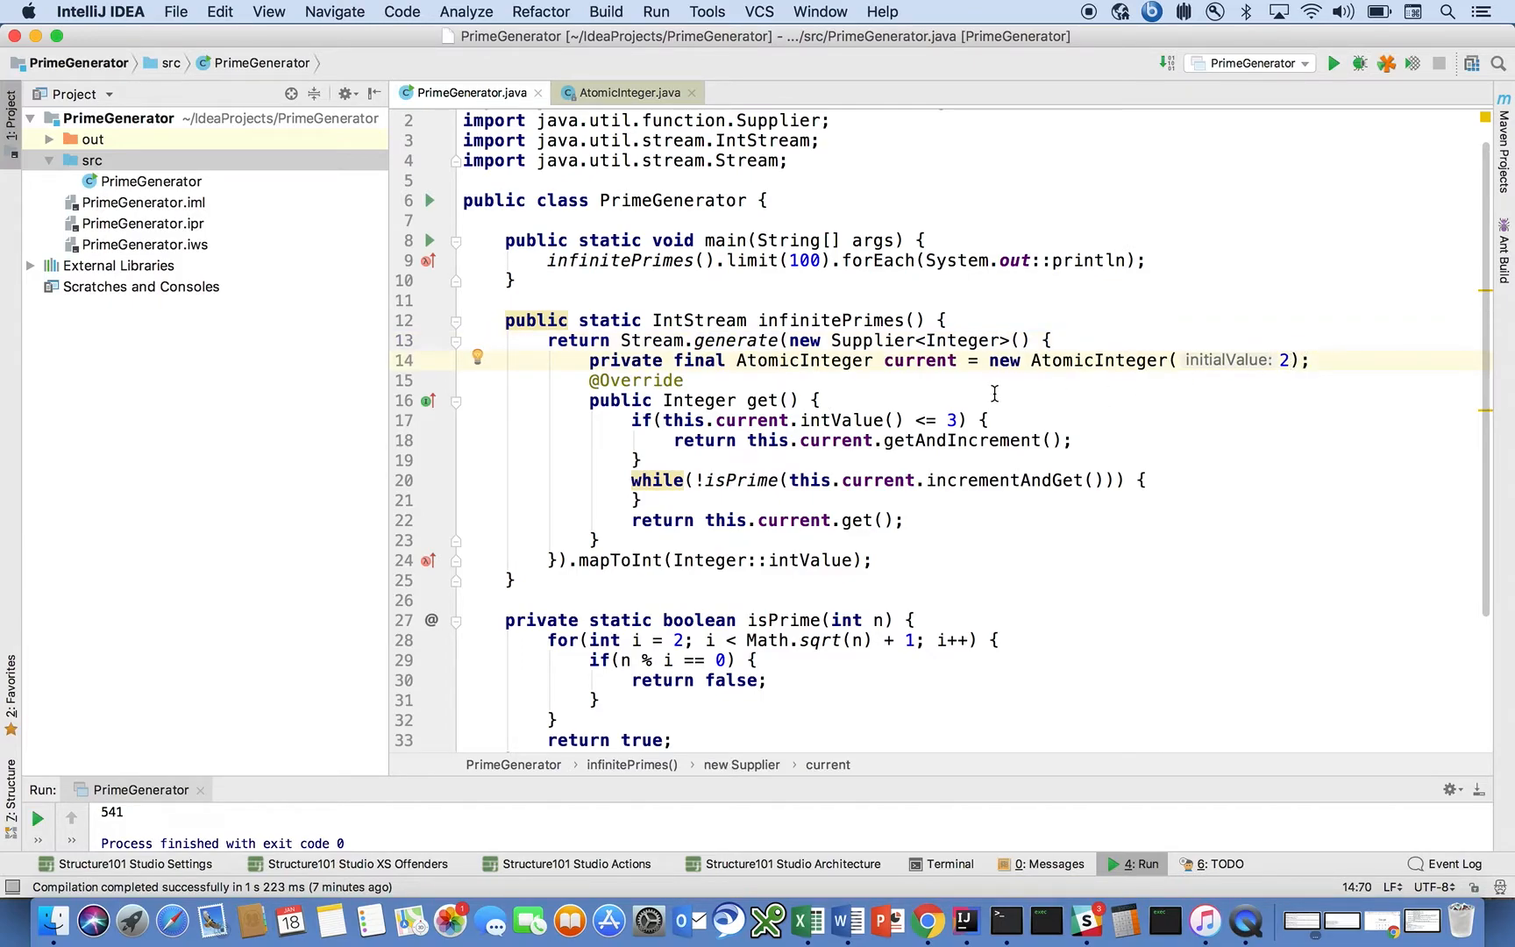
mouse_move(763, 400)
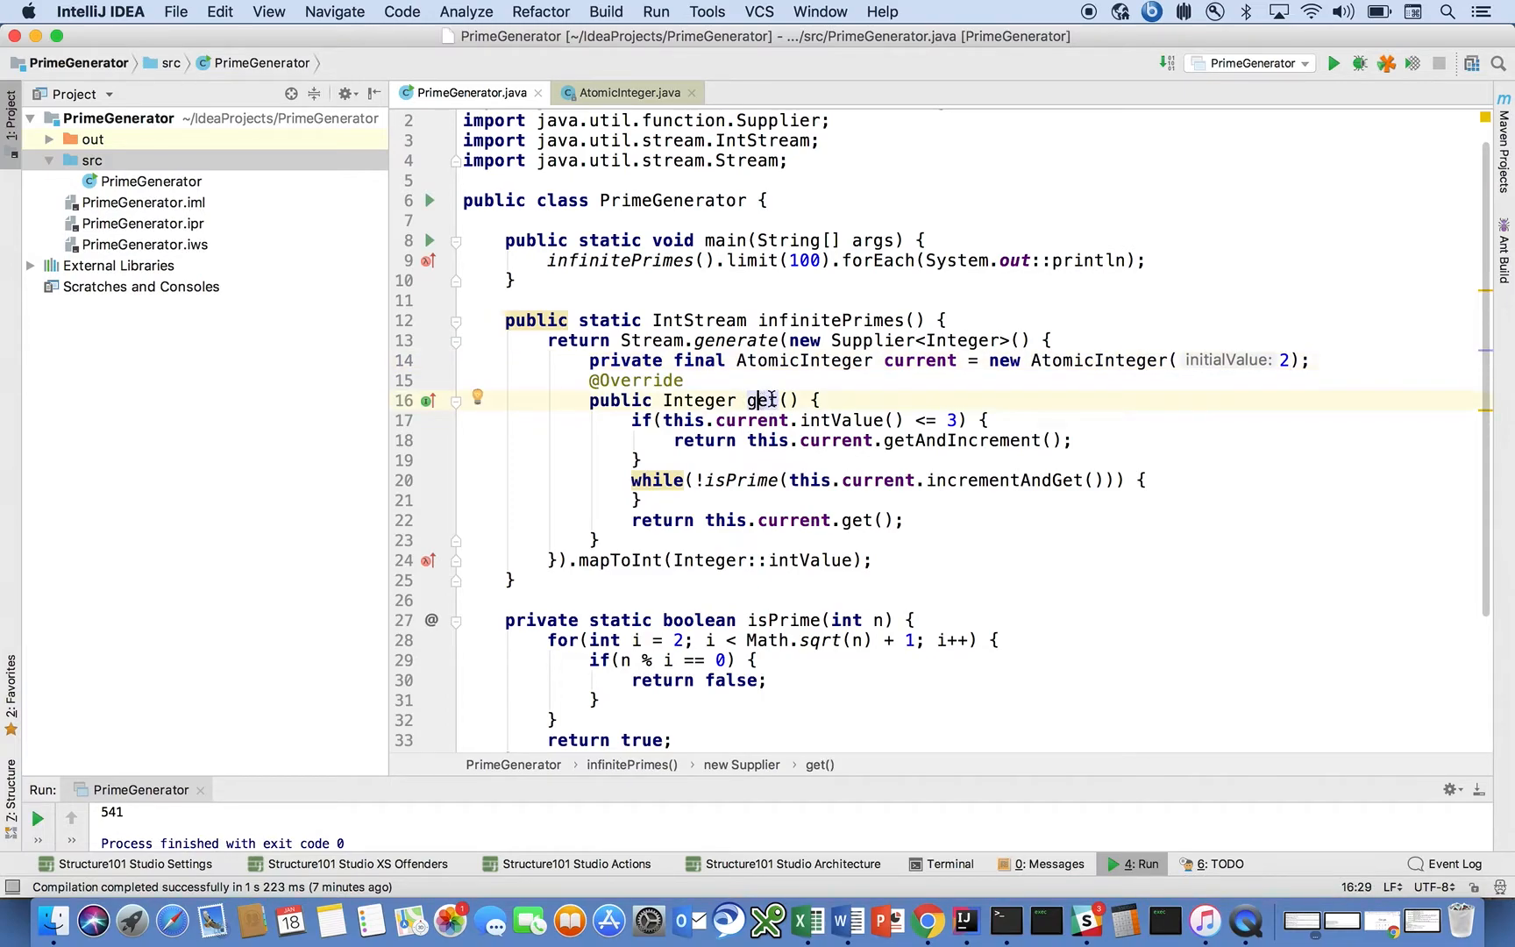
mouse_move(850, 421)
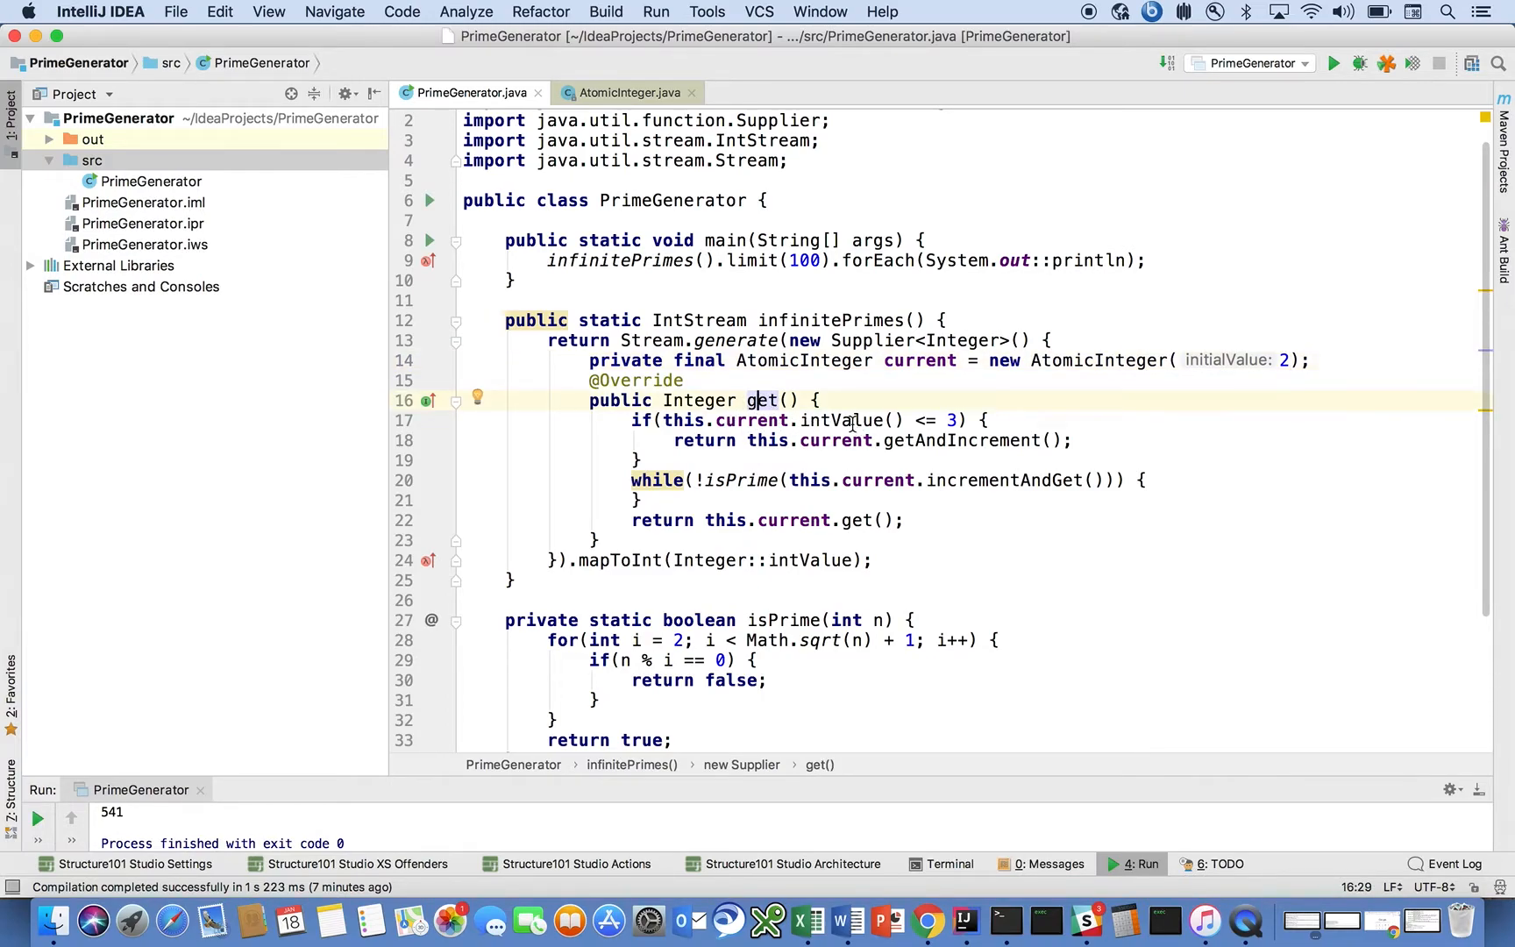
mouse_move(984, 416)
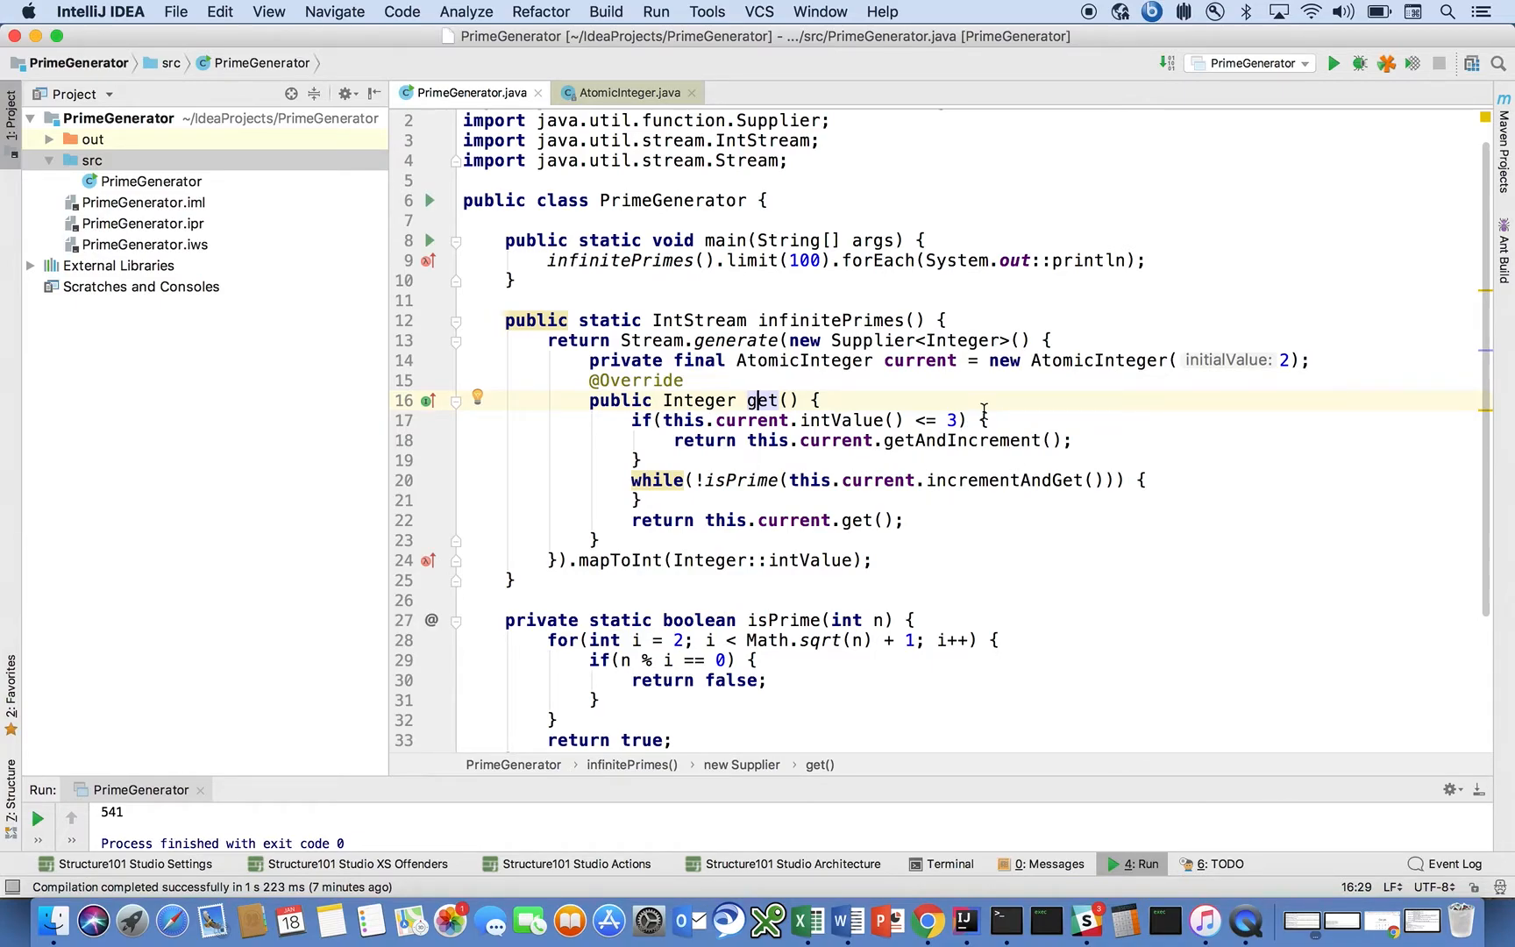
mouse_move(819, 429)
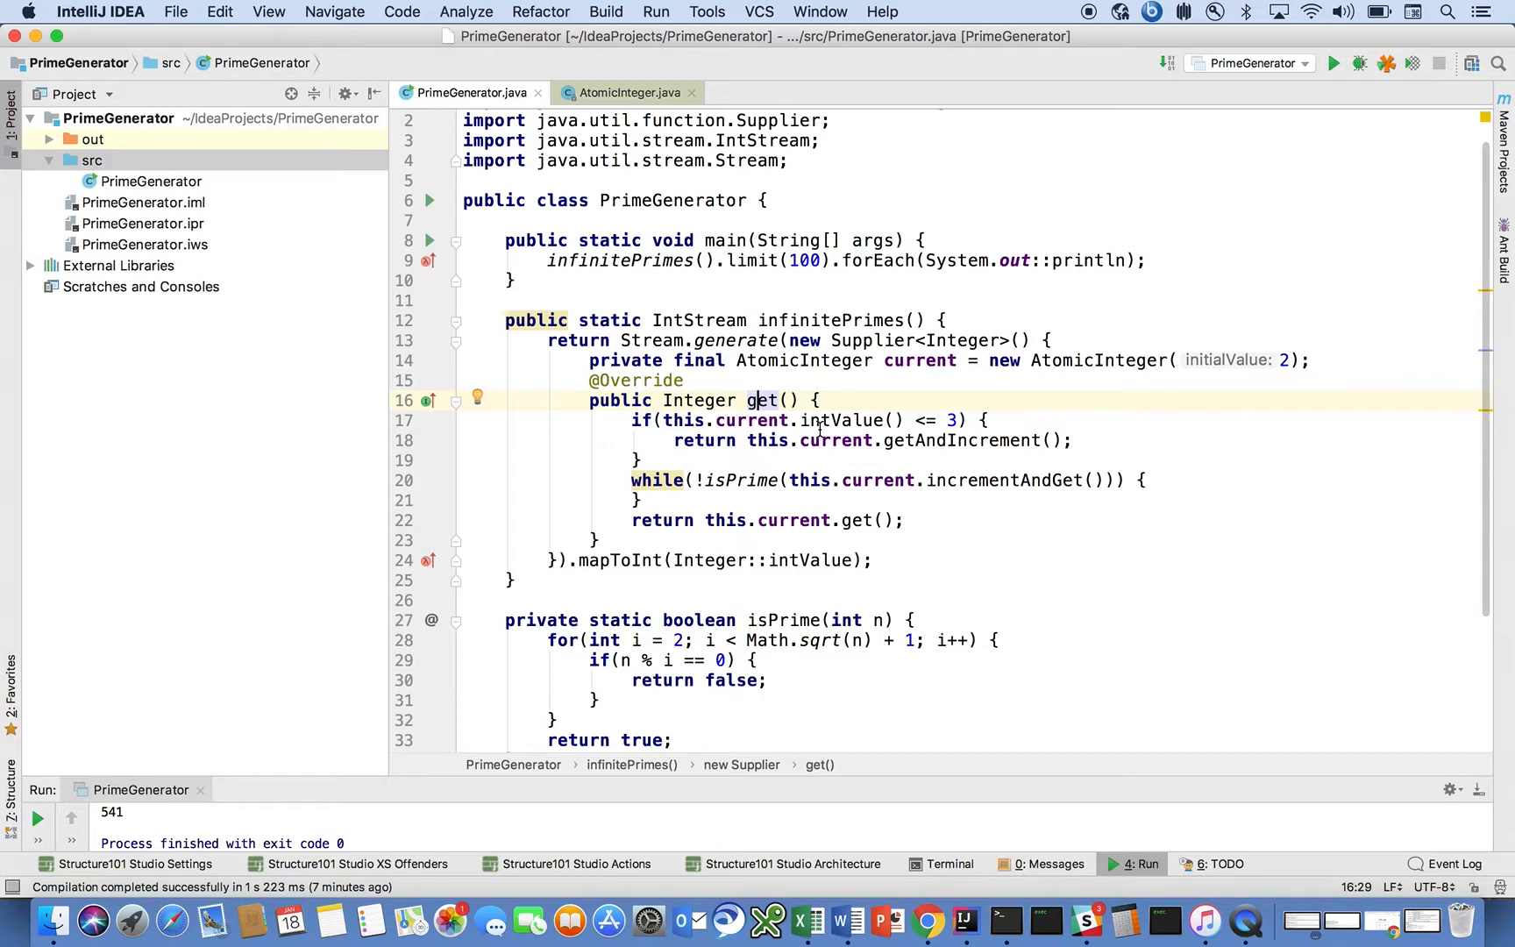
mouse_move(658, 481)
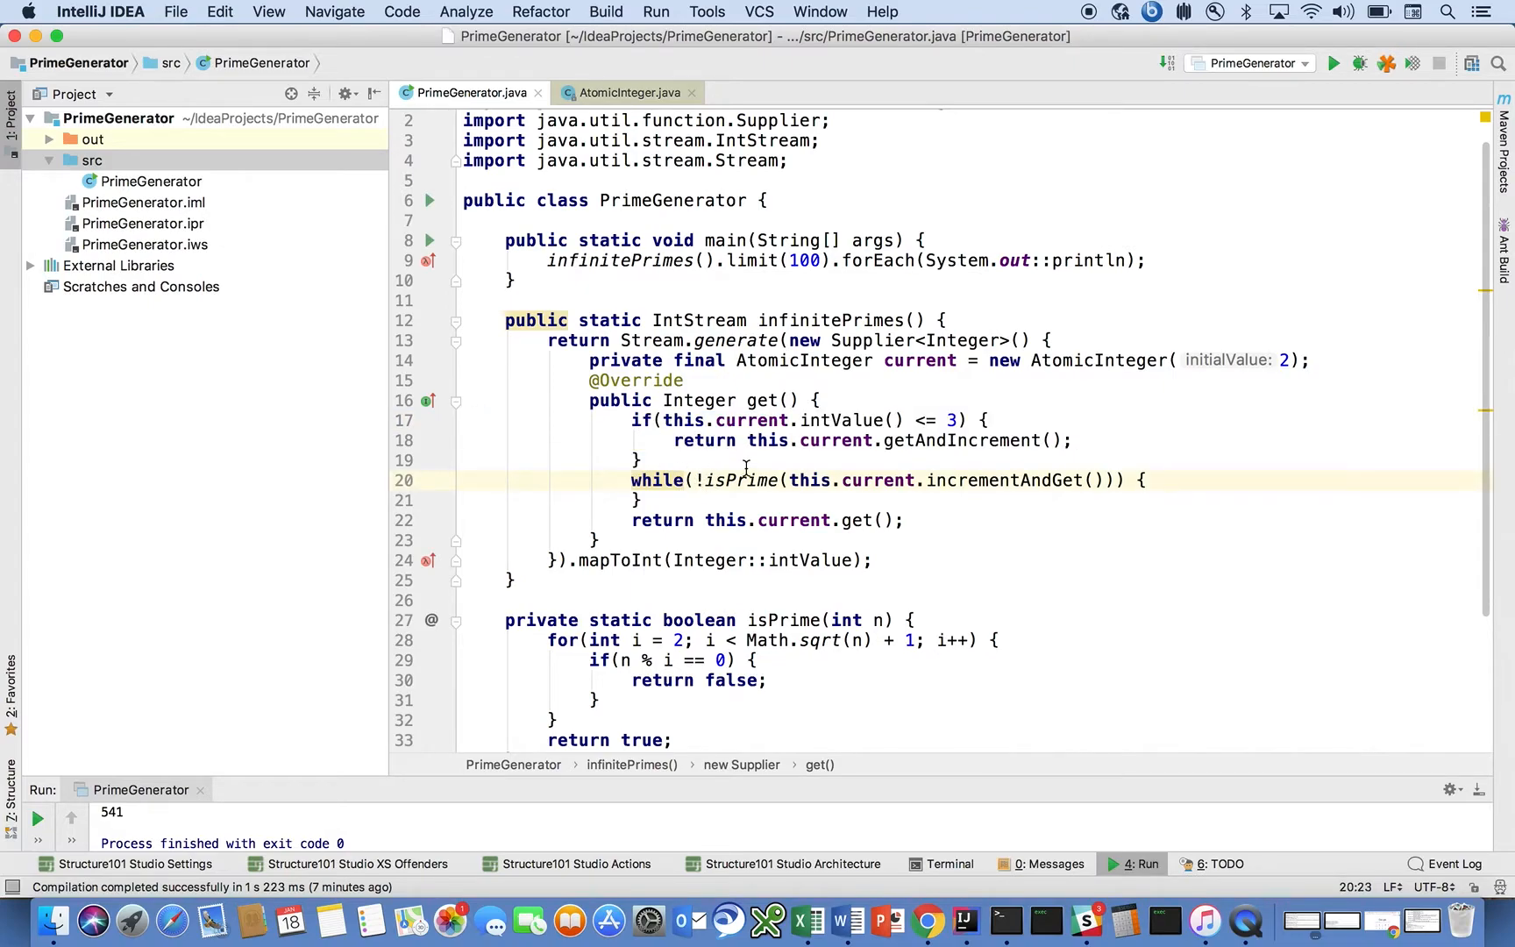
mouse_move(988, 486)
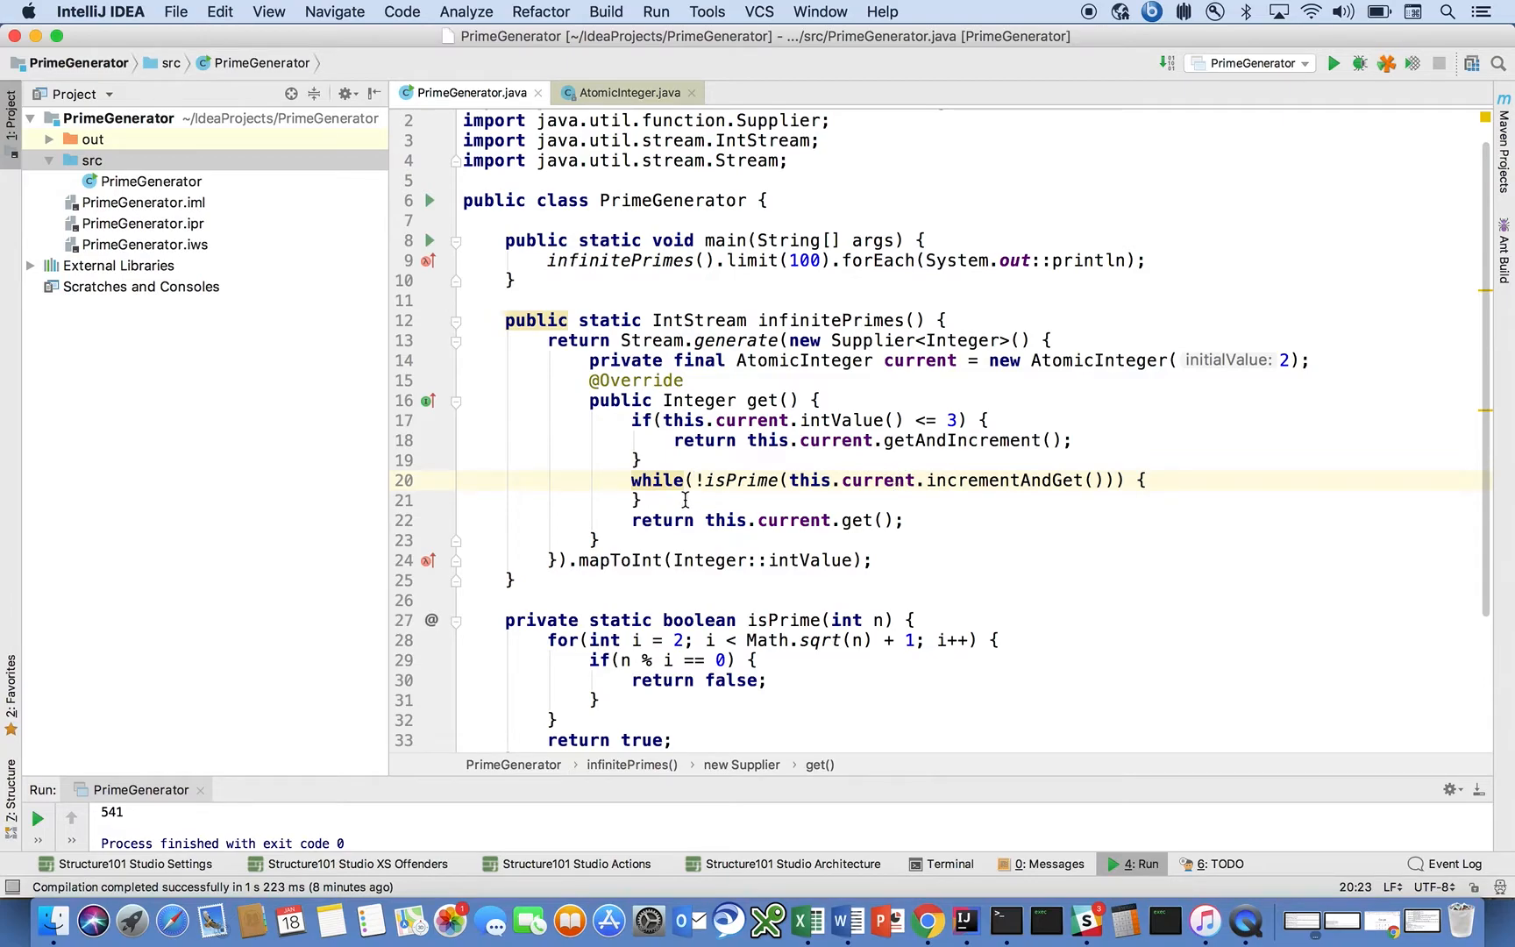
mouse_move(678, 481)
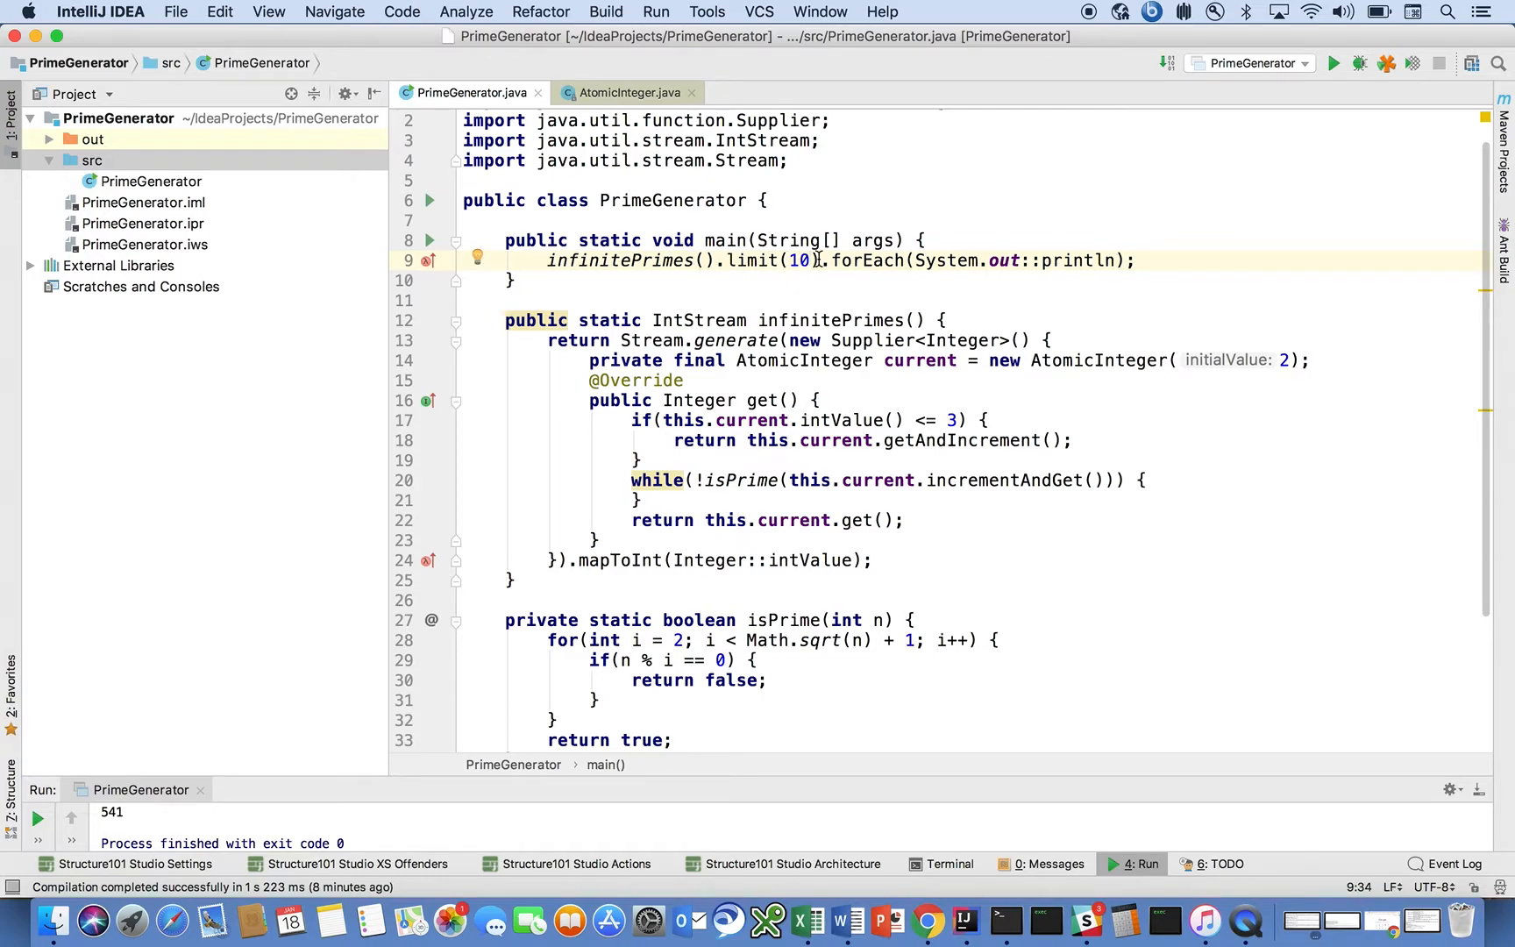
mouse_move(898, 262)
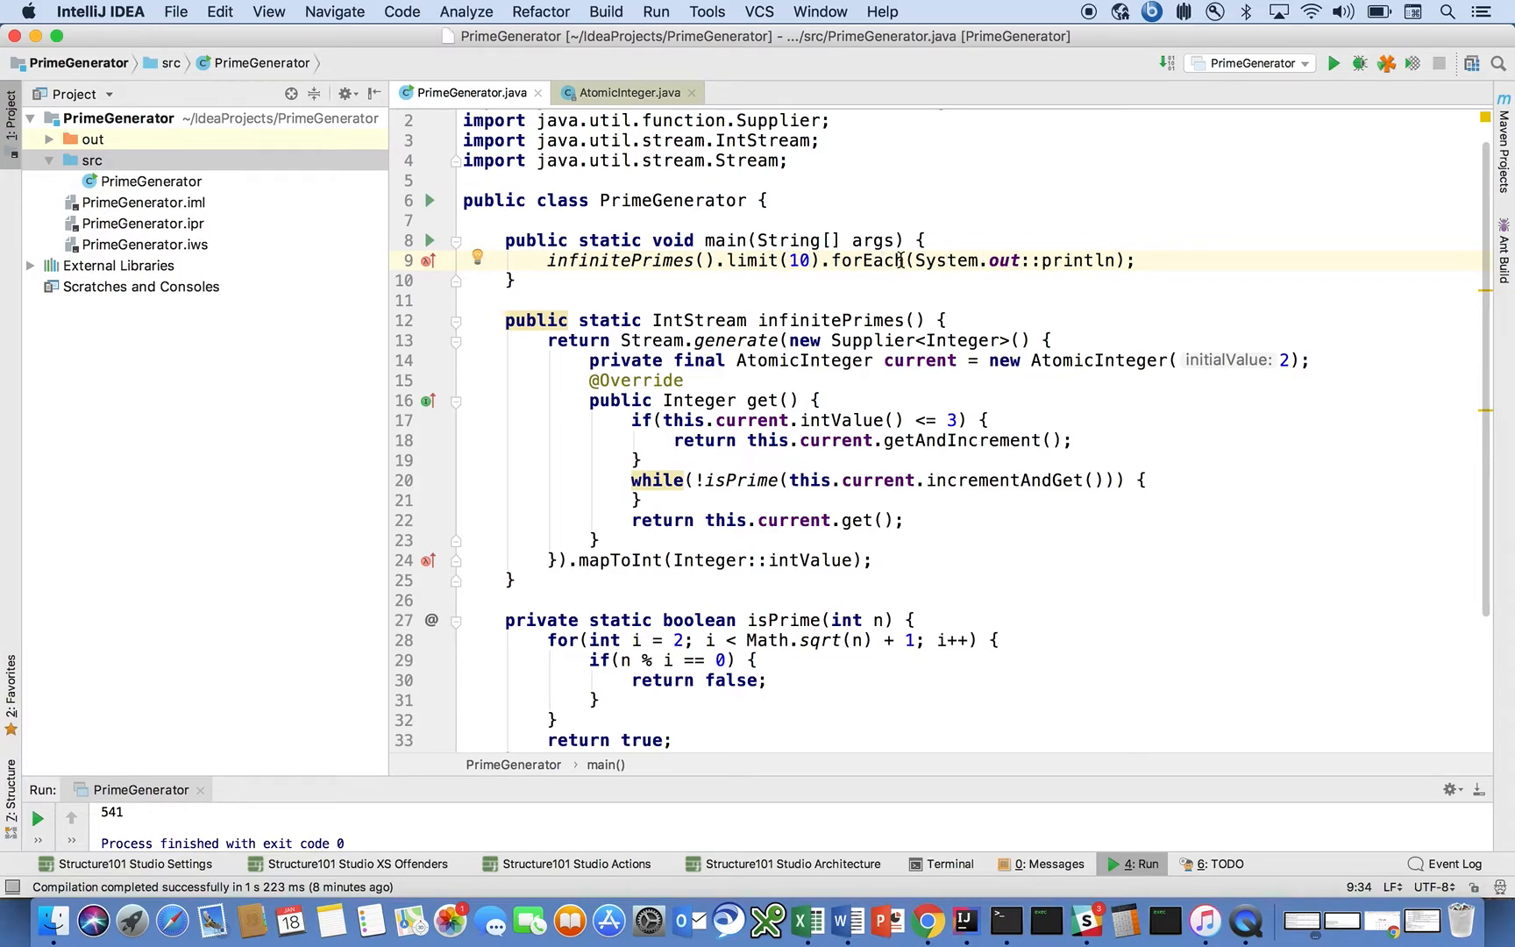
mouse_move(1486, 412)
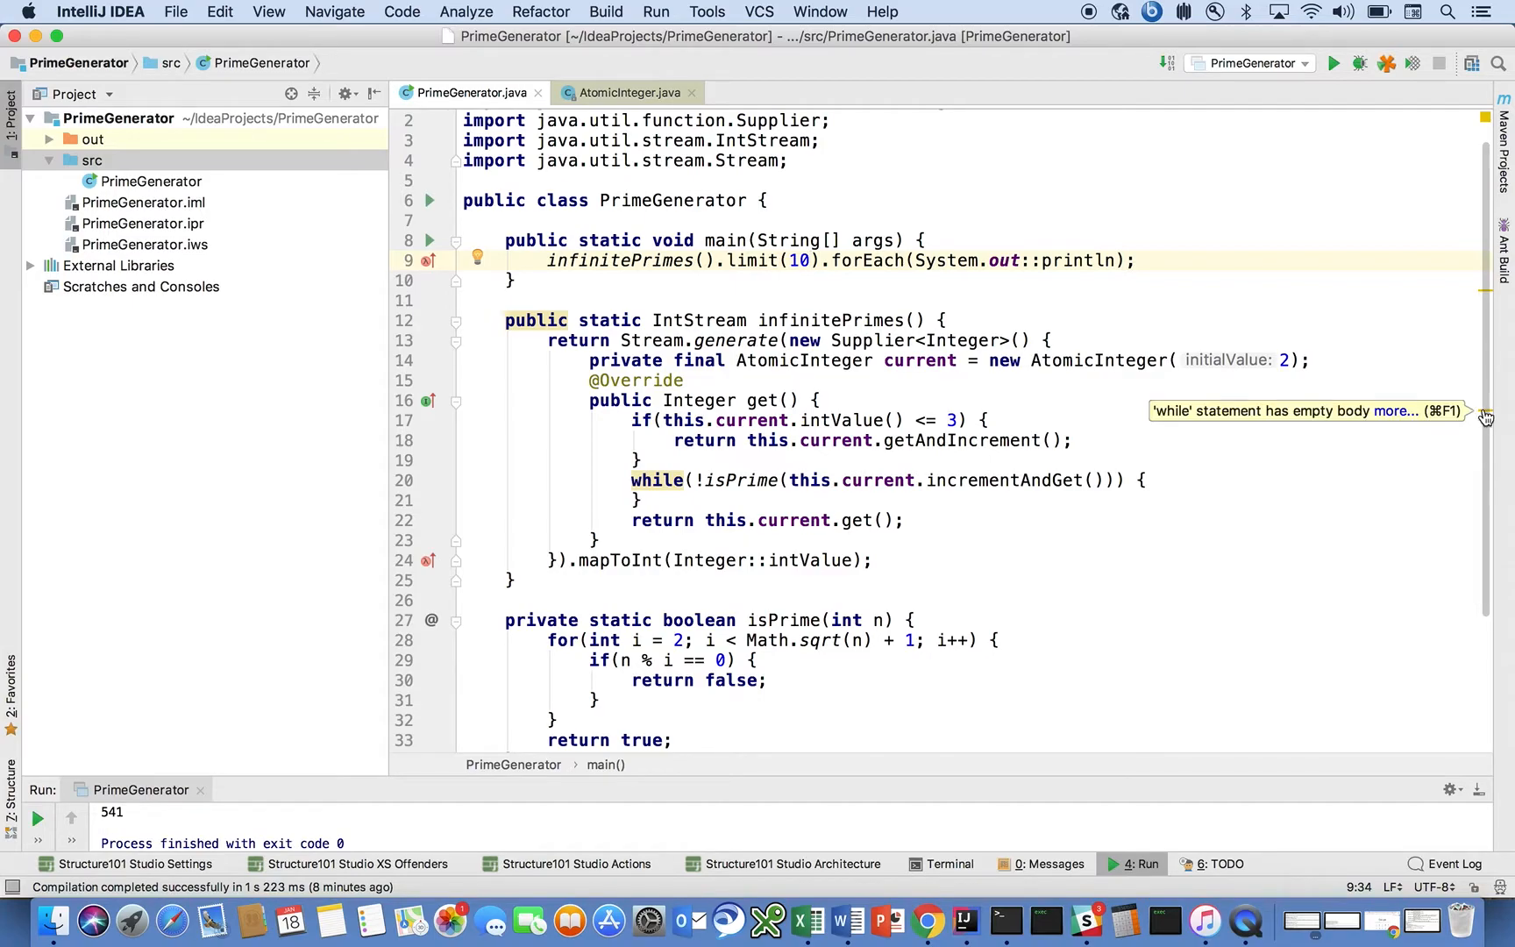
mouse_move(1486, 277)
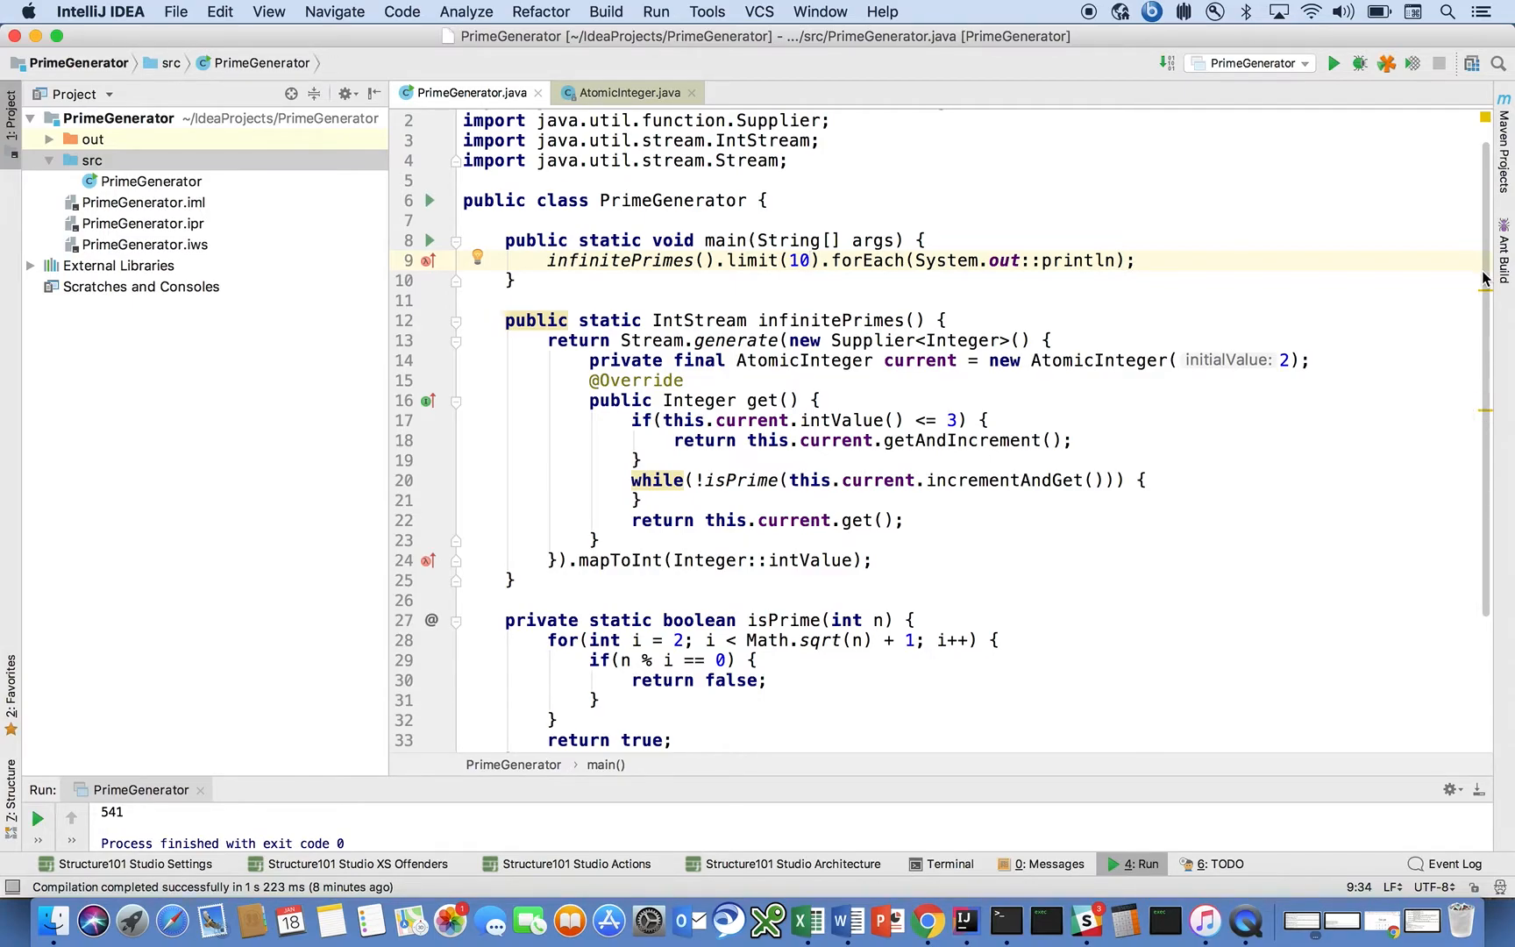